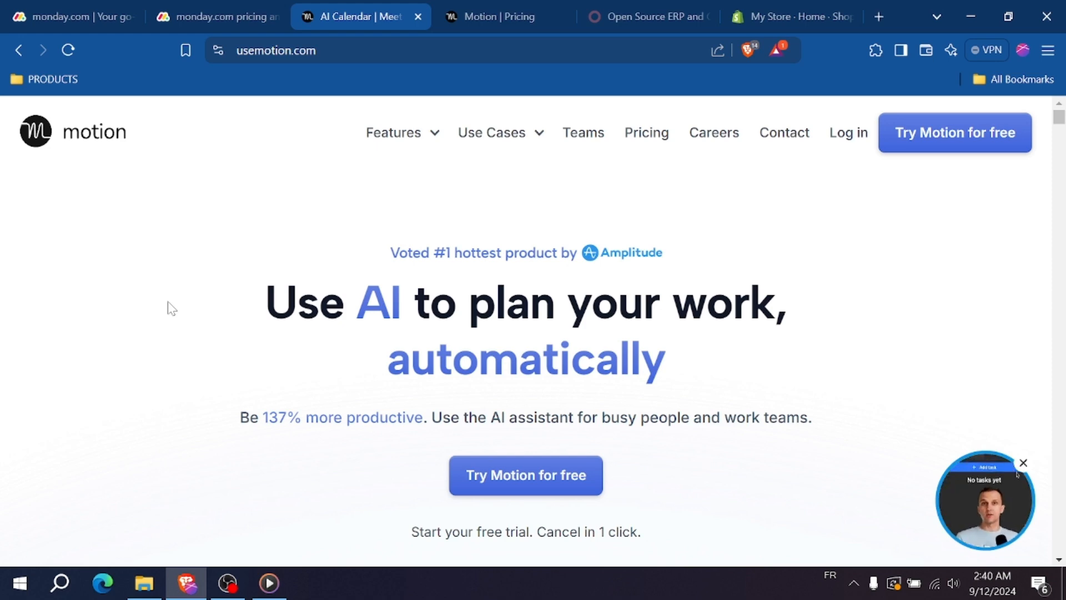
Tick Projects, Marketing and CRM alongside Tasks, then reveal the platform capabilities overview.
{"action": "left_click", "coordinate": [68, 16]}
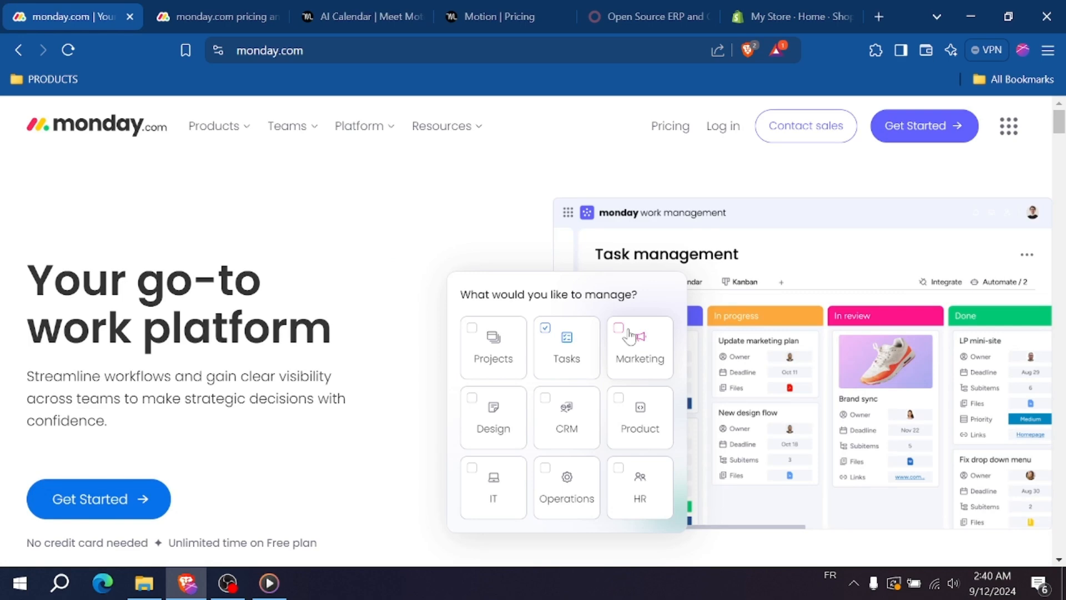
{"action": "mouse_move", "coordinate": [445, 335]}
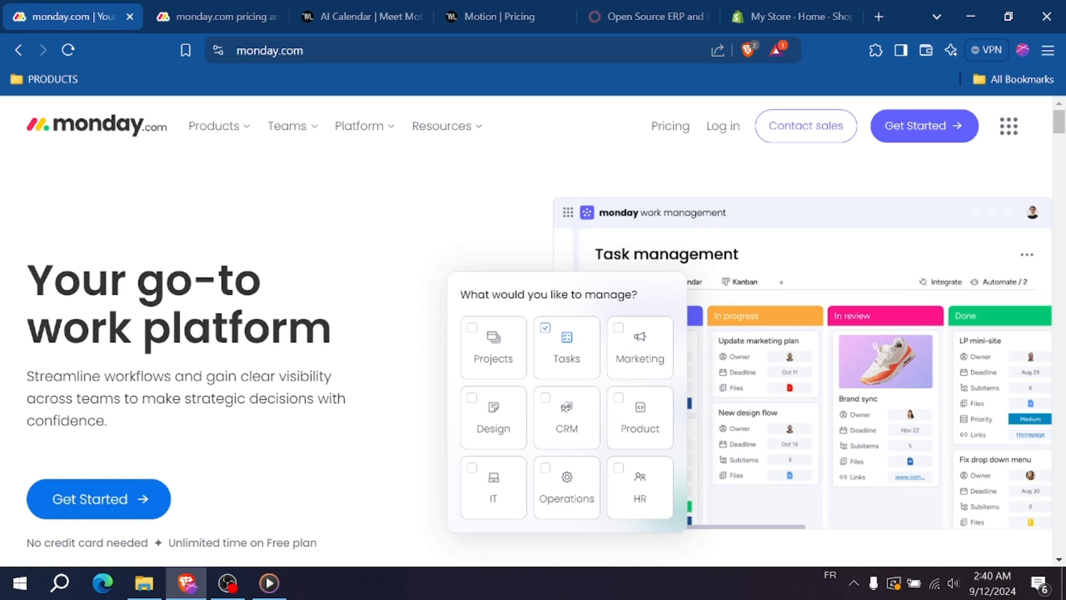
{"action": "mouse_move", "coordinate": [315, 298]}
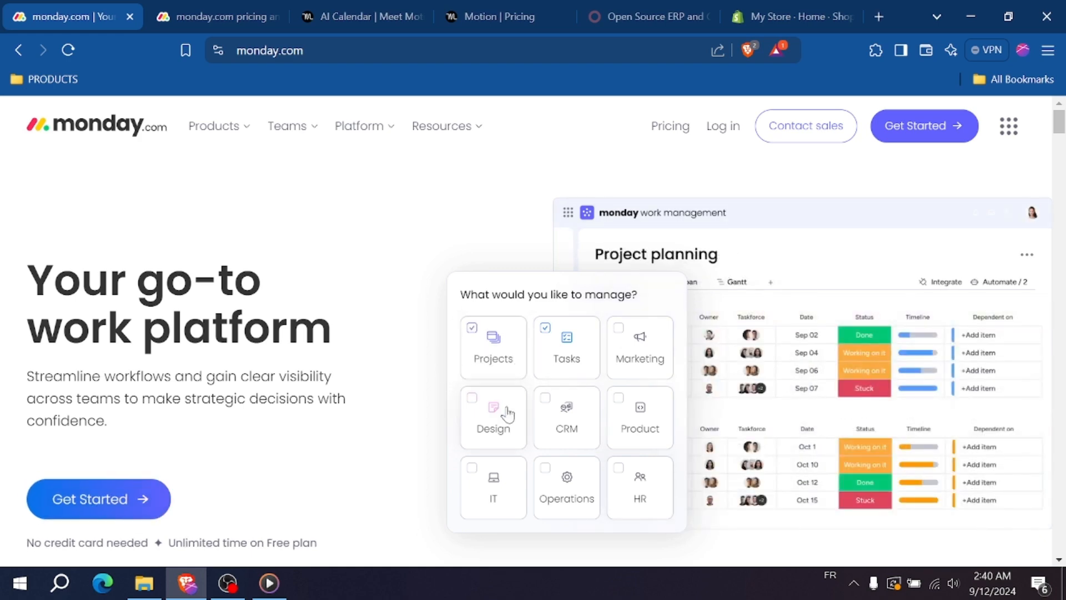
{"action": "mouse_move", "coordinate": [589, 427]}
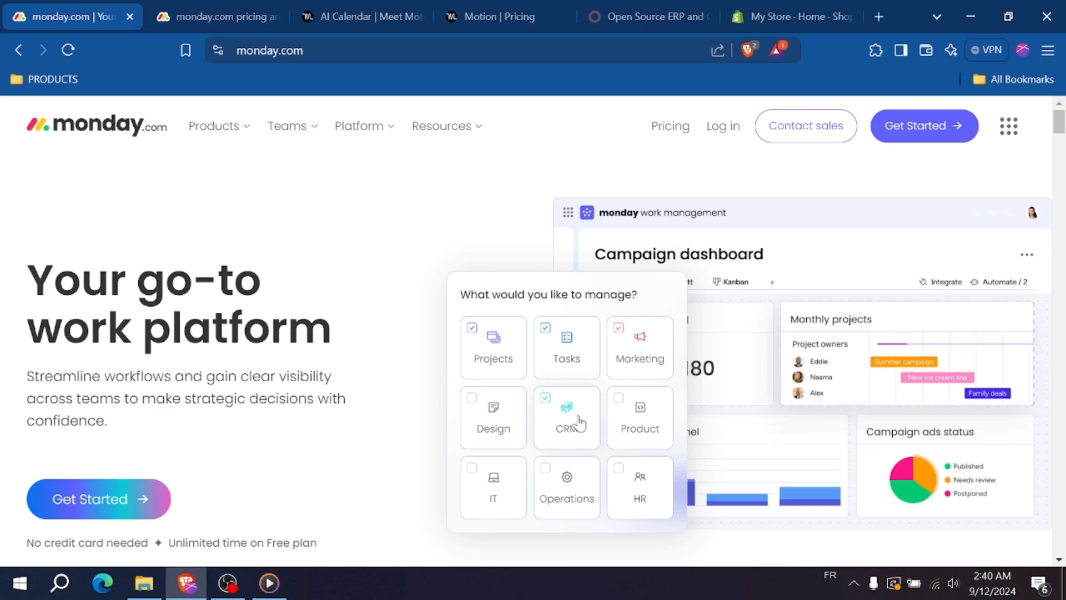
{"action": "mouse_move", "coordinate": [523, 460]}
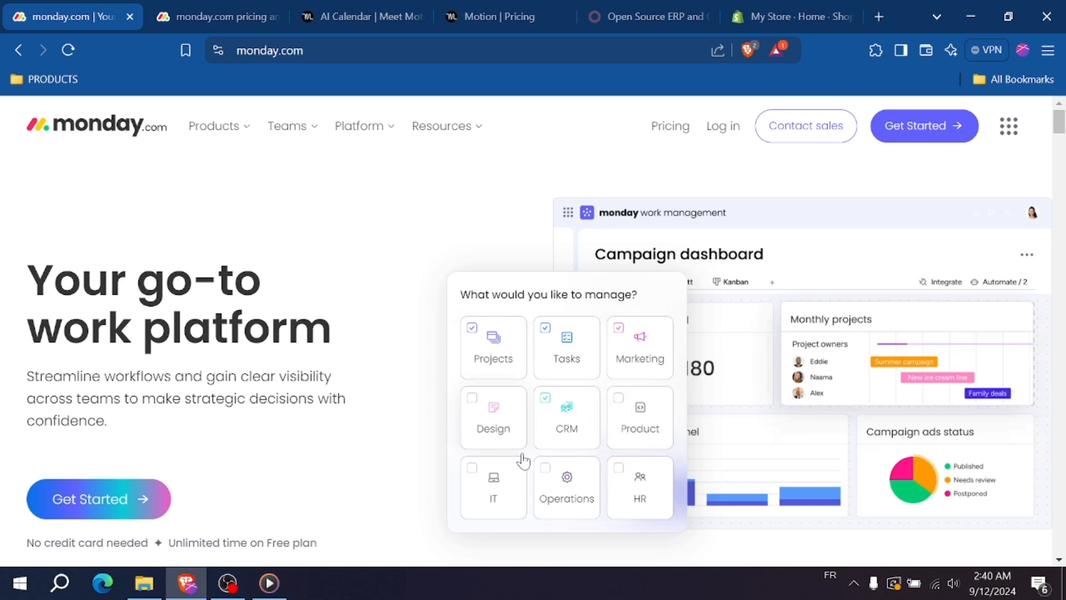
{"action": "left_click", "coordinate": [361, 126]}
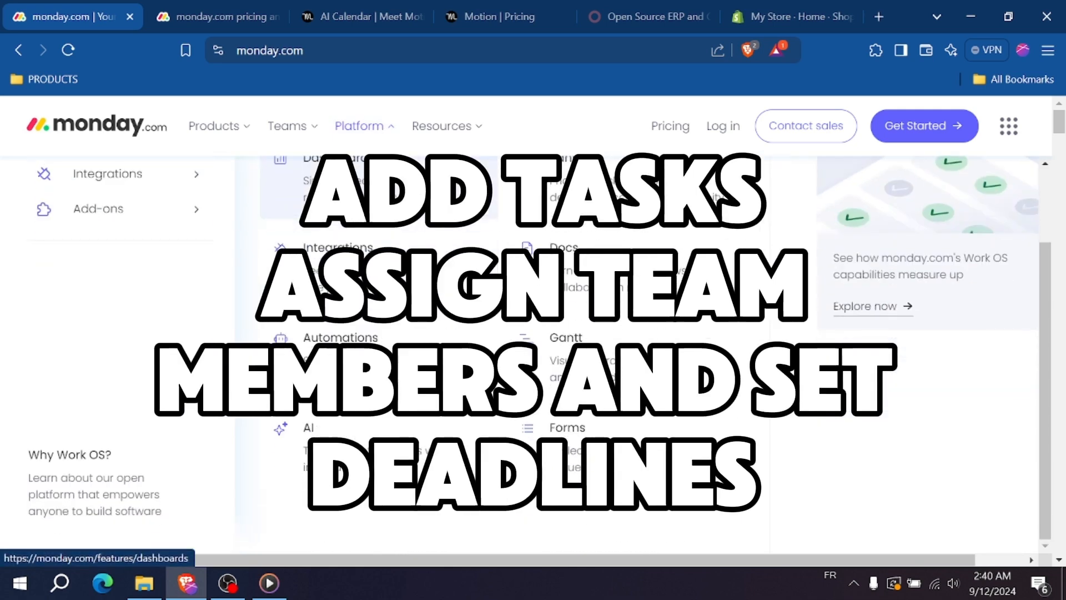
{"action": "mouse_move", "coordinate": [566, 337]}
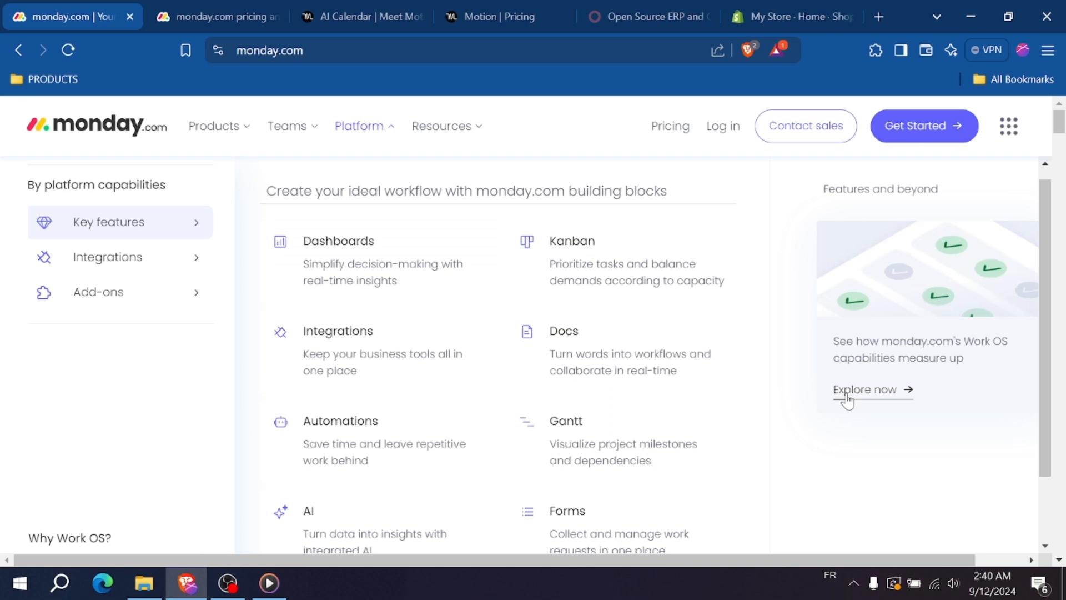
{"action": "mouse_move", "coordinate": [205, 260]}
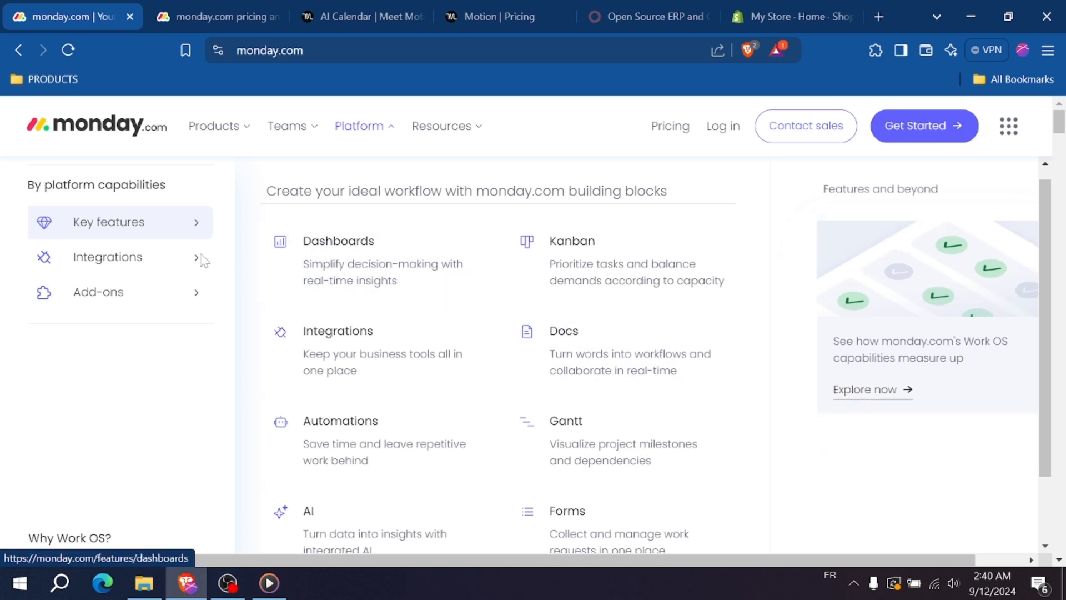
Show the integrations catalogue and raise the link menu on 'See all 200+ integrations'.
{"action": "left_click", "coordinate": [107, 257]}
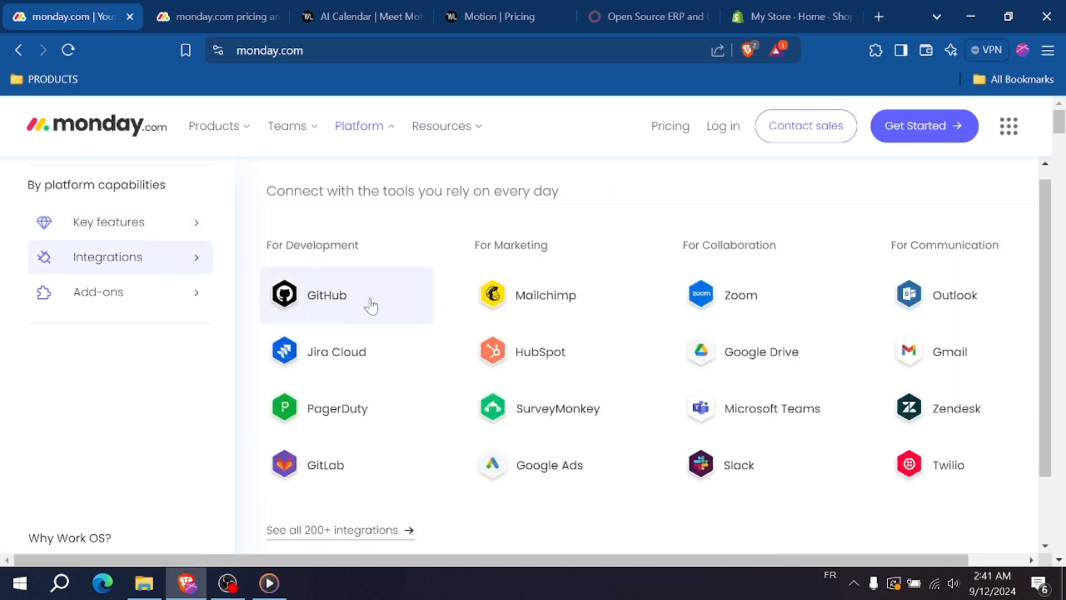
{"action": "left_click", "coordinate": [108, 222]}
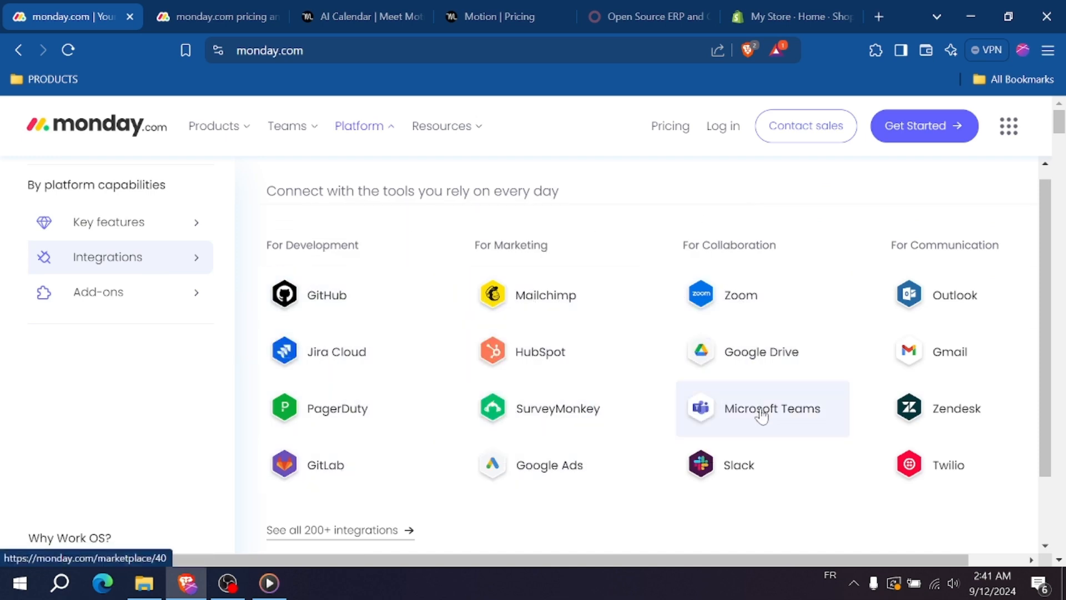
{"action": "mouse_move", "coordinate": [851, 312]}
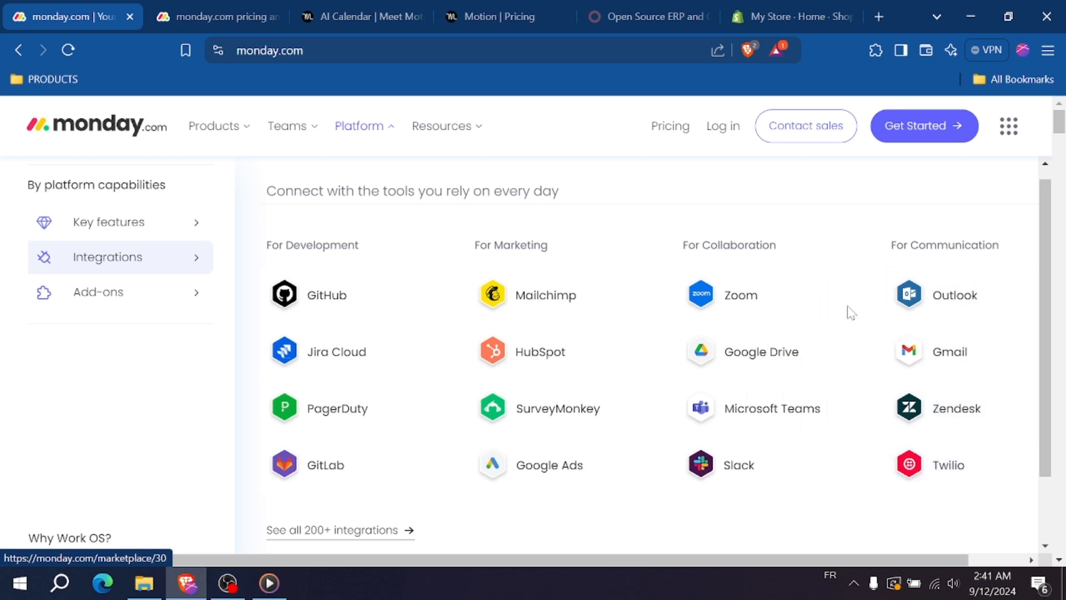
{"action": "scroll", "scroll_direction": "down", "scroll_amount": 3}
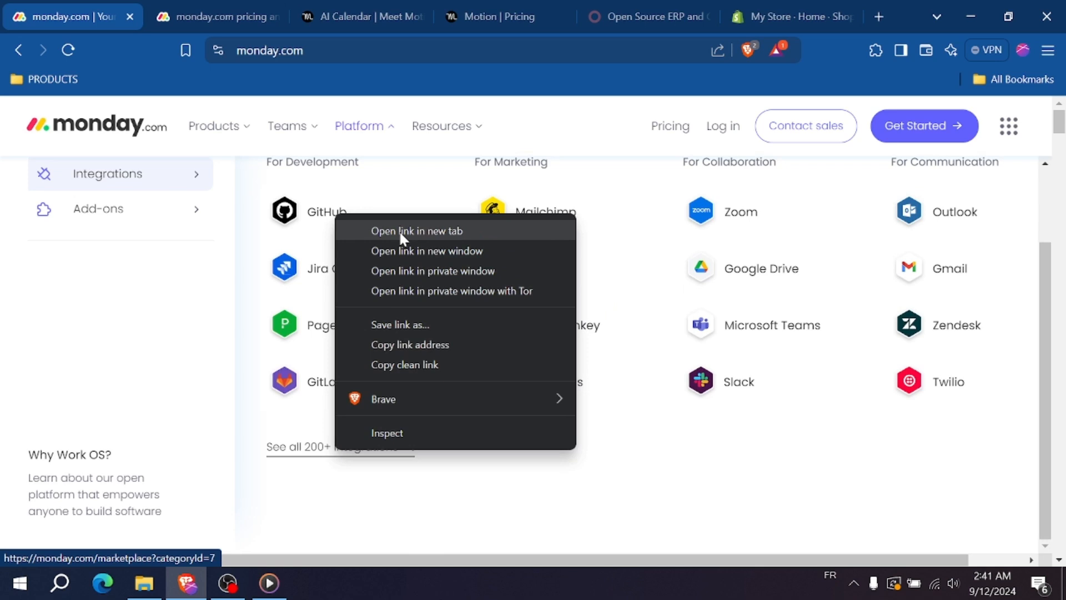
Launch the app marketplace in a new tab, then return to the Motion homepage.
{"action": "left_click", "coordinate": [418, 230]}
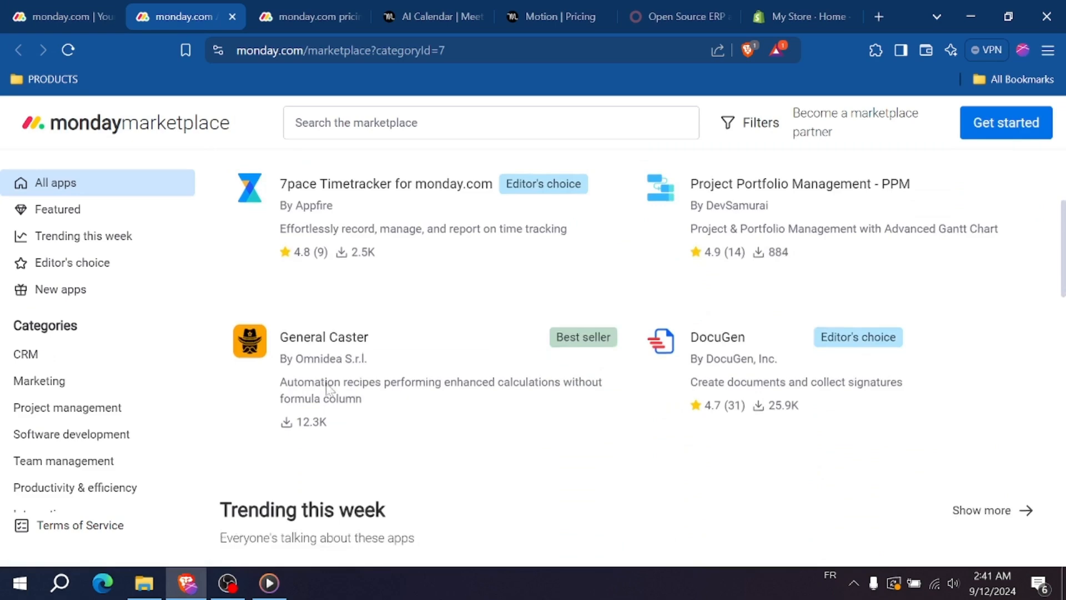
{"action": "left_click", "coordinate": [308, 16]}
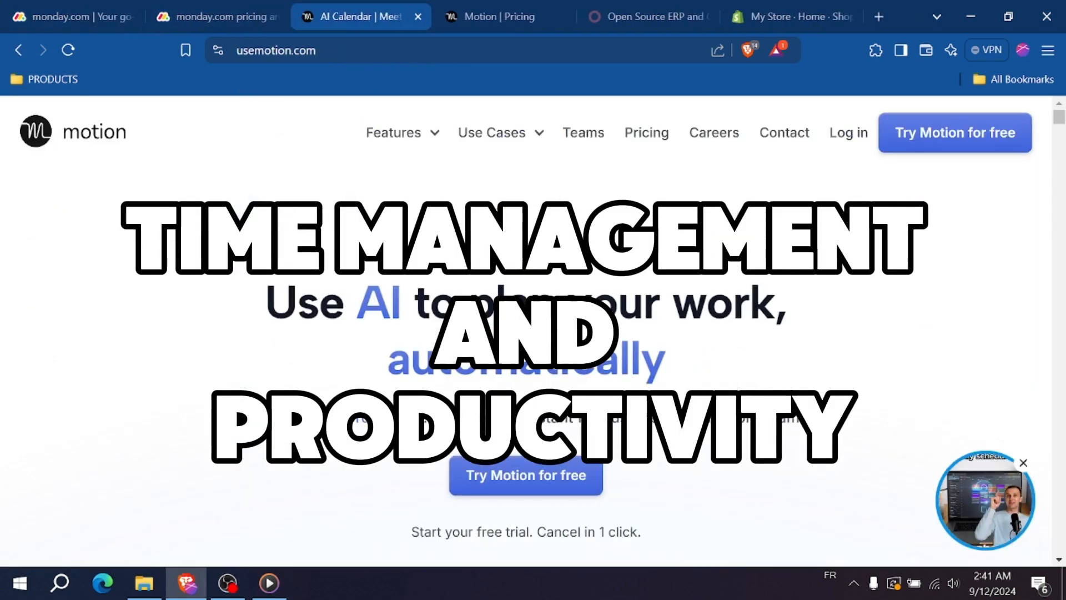
Scroll the Motion homepage past the auto-planned calendar and old-versus-new comparison to the AI assistant section.
{"action": "scroll", "scroll_direction": "down", "scroll_amount": 3}
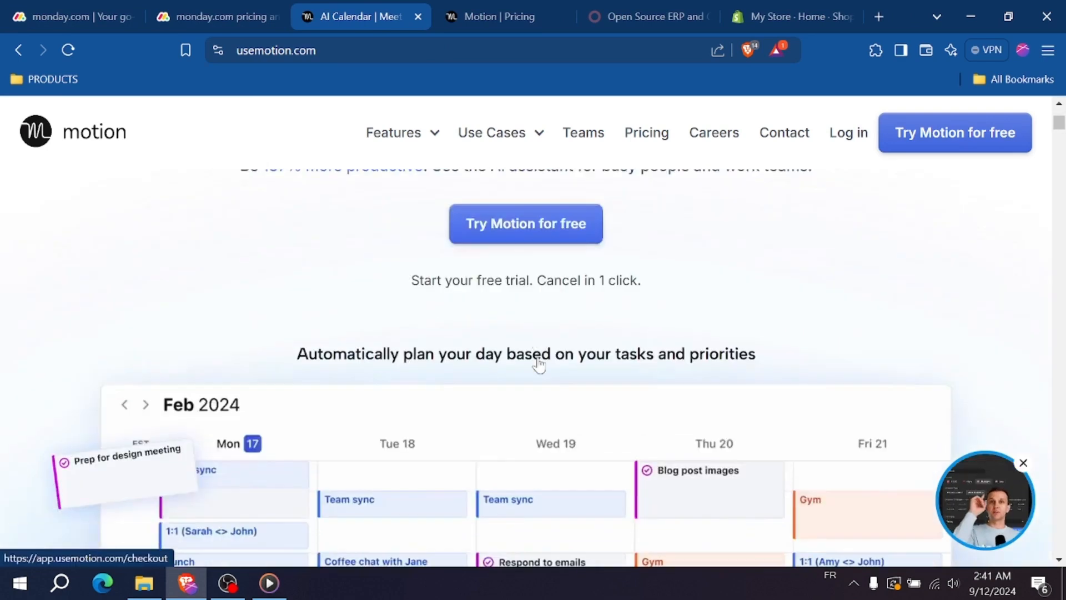
{"action": "scroll", "scroll_direction": "down", "scroll_amount": 3}
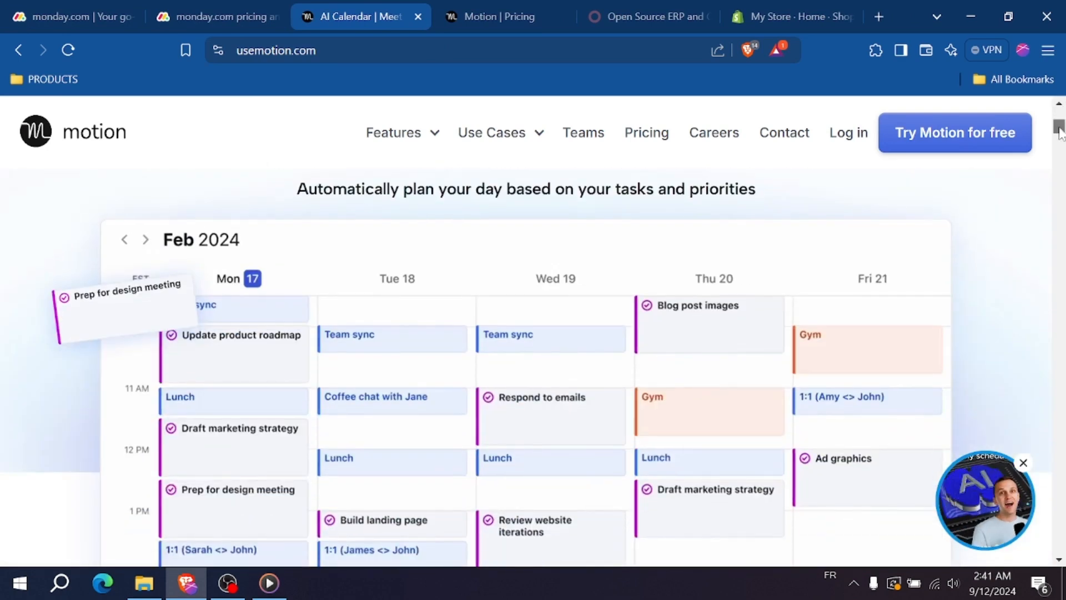
{"action": "scroll", "scroll_direction": "down", "scroll_amount": 3}
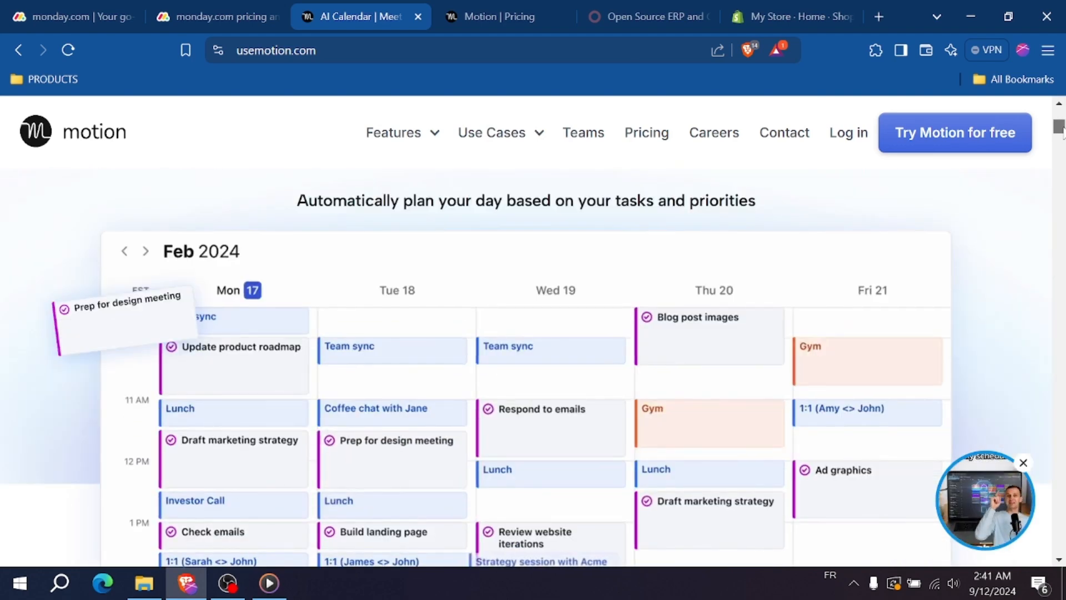
{"action": "scroll", "scroll_direction": "down", "scroll_amount": 3}
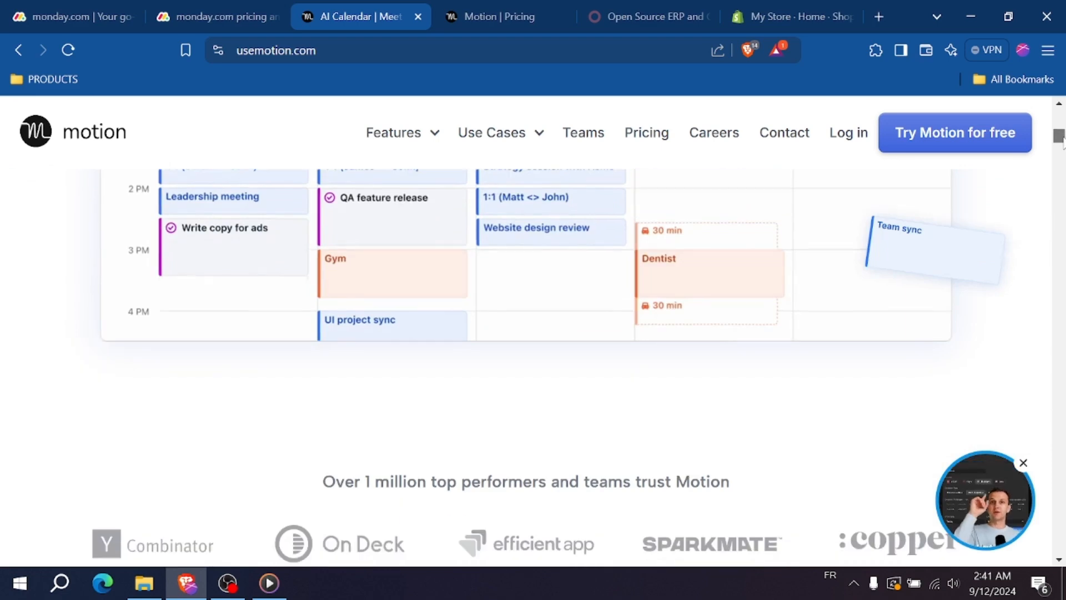
{"action": "scroll", "scroll_direction": "down", "scroll_amount": 3}
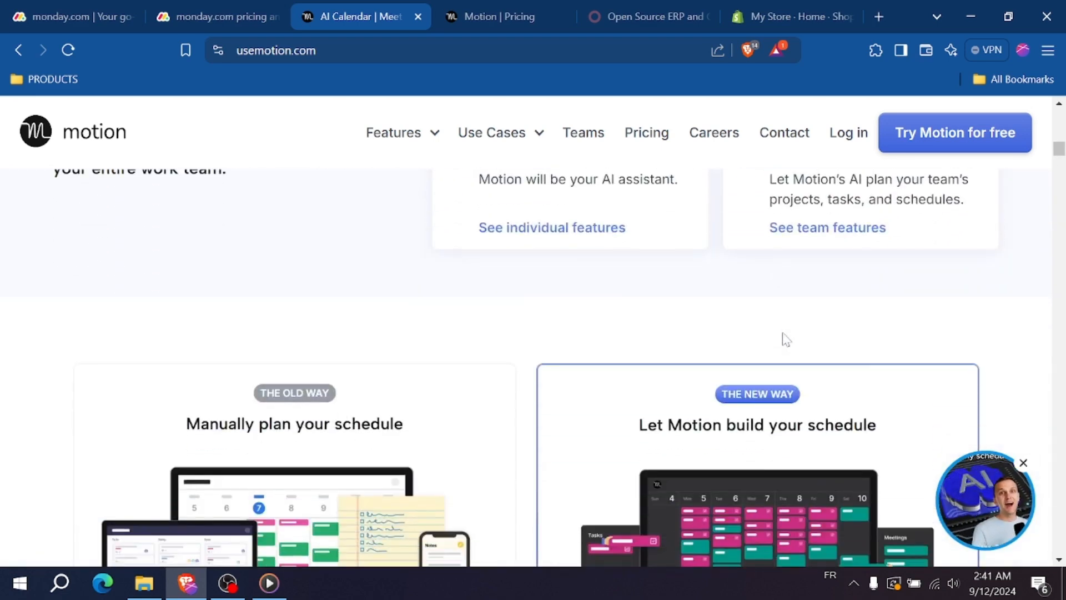
{"action": "scroll", "scroll_direction": "down", "scroll_amount": 3}
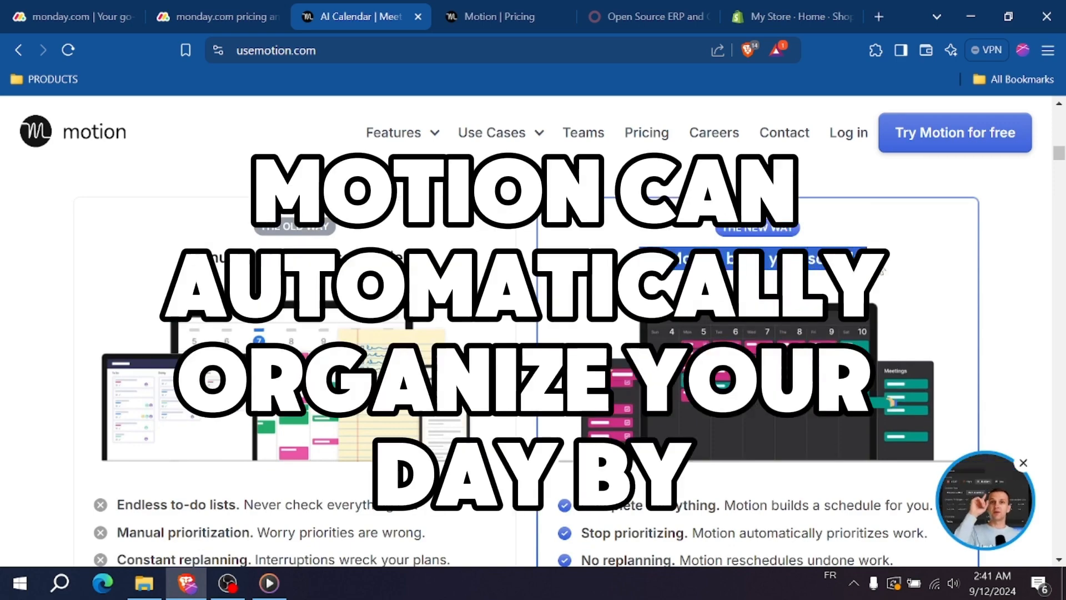
{"action": "scroll", "scroll_direction": "down", "scroll_amount": 3}
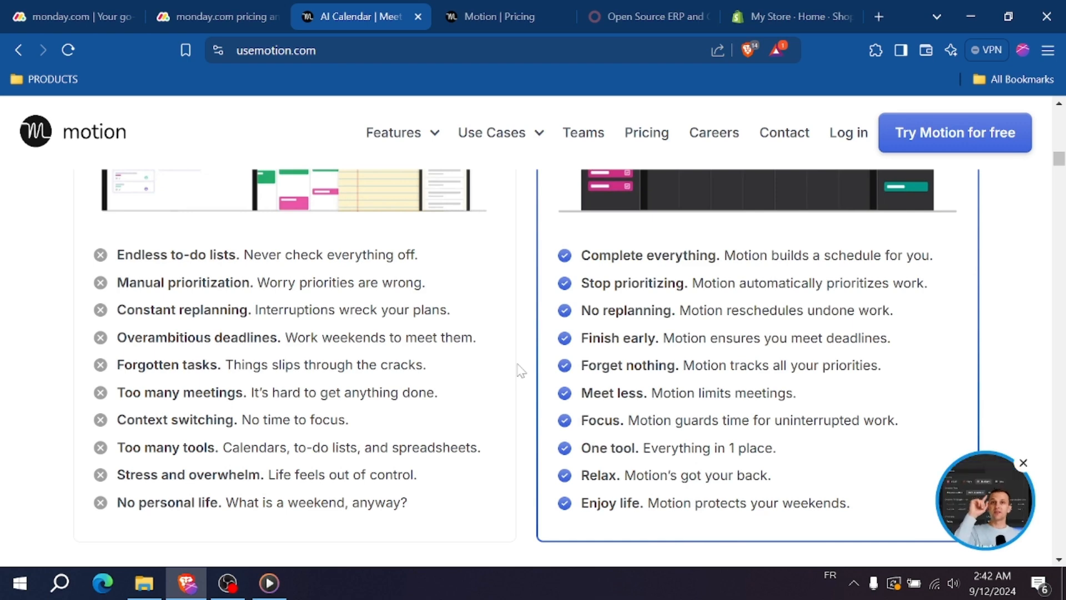
{"action": "scroll", "scroll_direction": "down", "scroll_amount": 3}
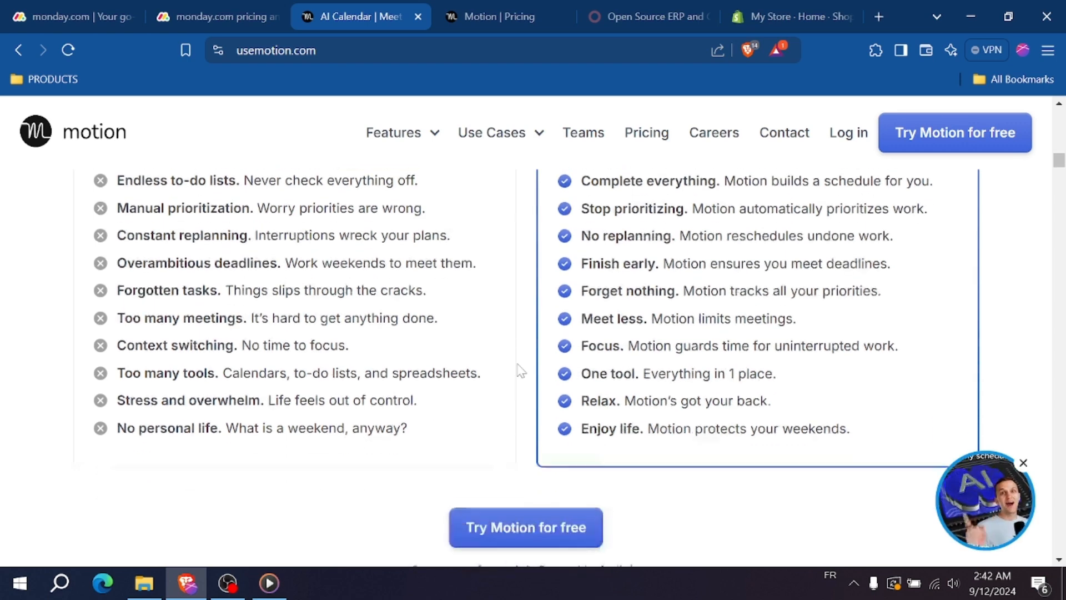
{"action": "scroll", "scroll_direction": "up", "scroll_amount": 3}
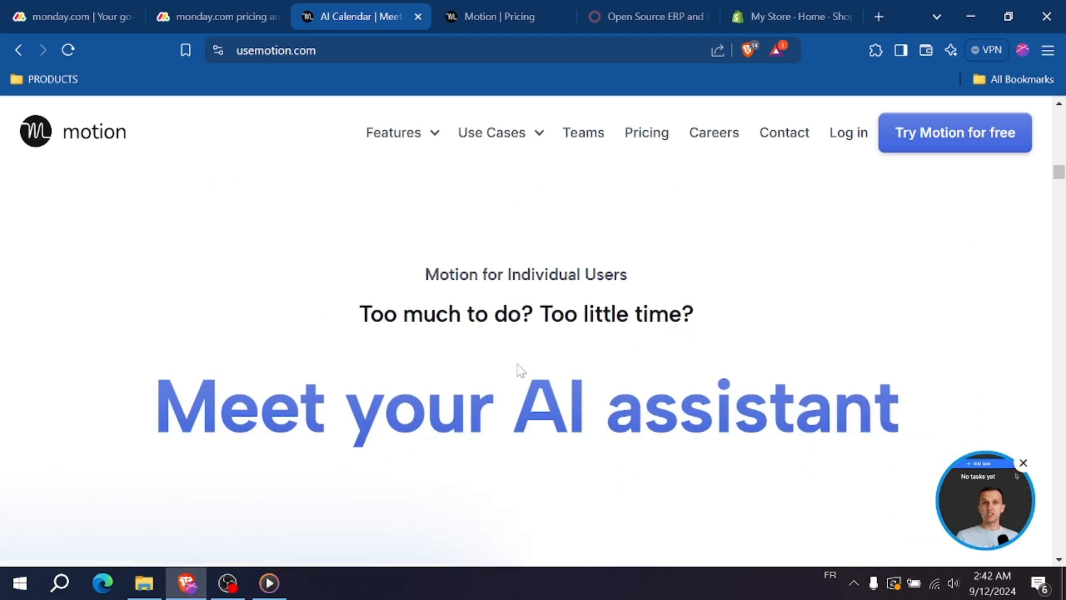
Zoom out and read Motion's scheduling and prioritization sections, then switch to monday.com.
{"action": "scroll", "scroll_direction": "down", "scroll_amount": 3}
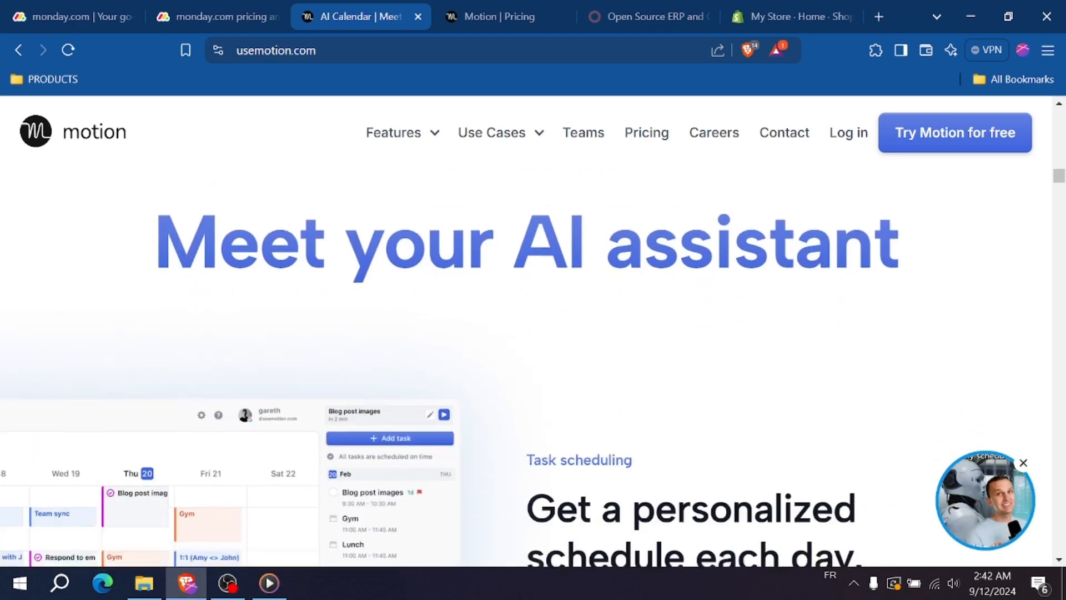
{"action": "scroll", "scroll_direction": "down", "scroll_amount": 3}
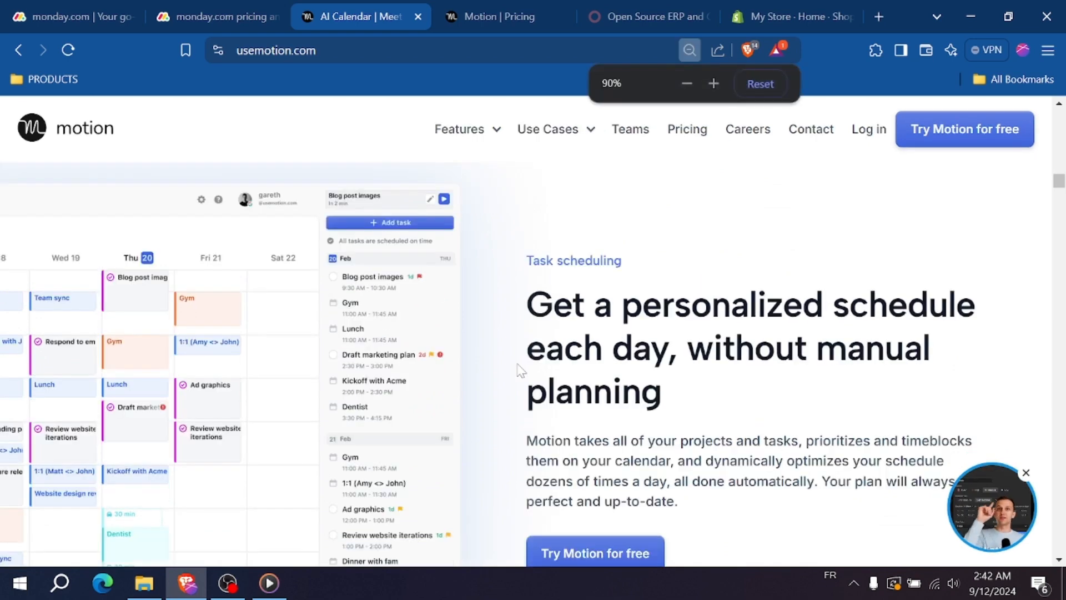
{"action": "left_click", "coordinate": [687, 84]}
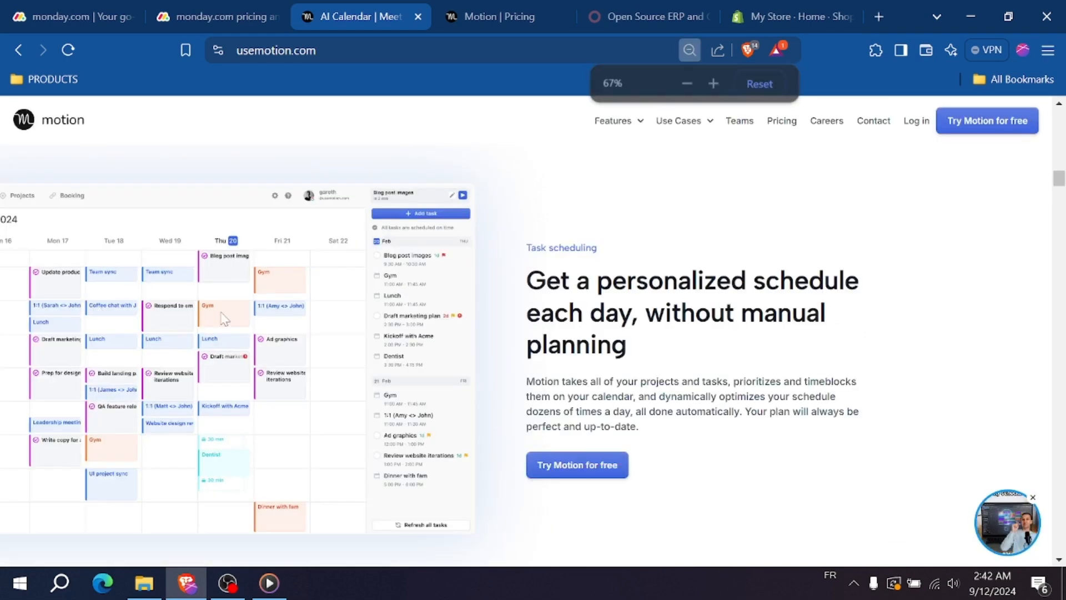
{"action": "scroll", "scroll_direction": "down", "scroll_amount": 3}
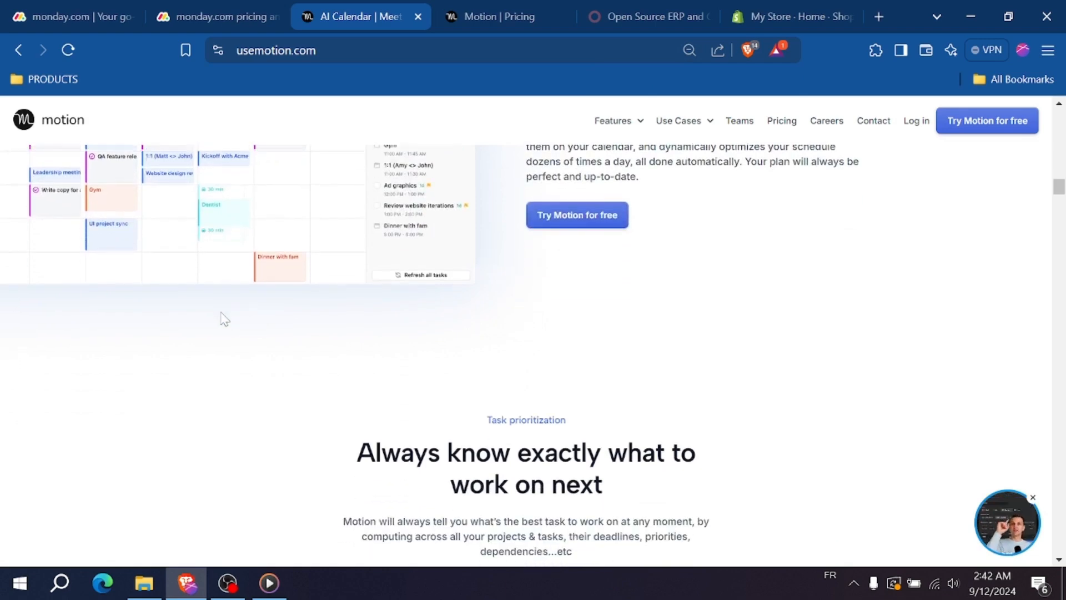
{"action": "scroll", "scroll_direction": "down", "scroll_amount": 3}
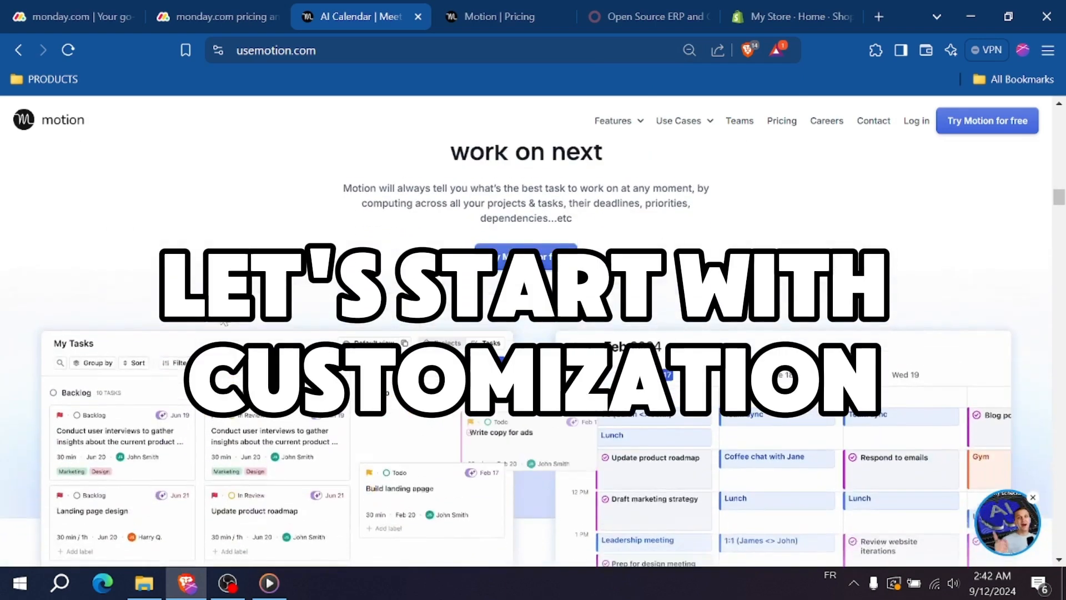
{"action": "left_click", "coordinate": [68, 16]}
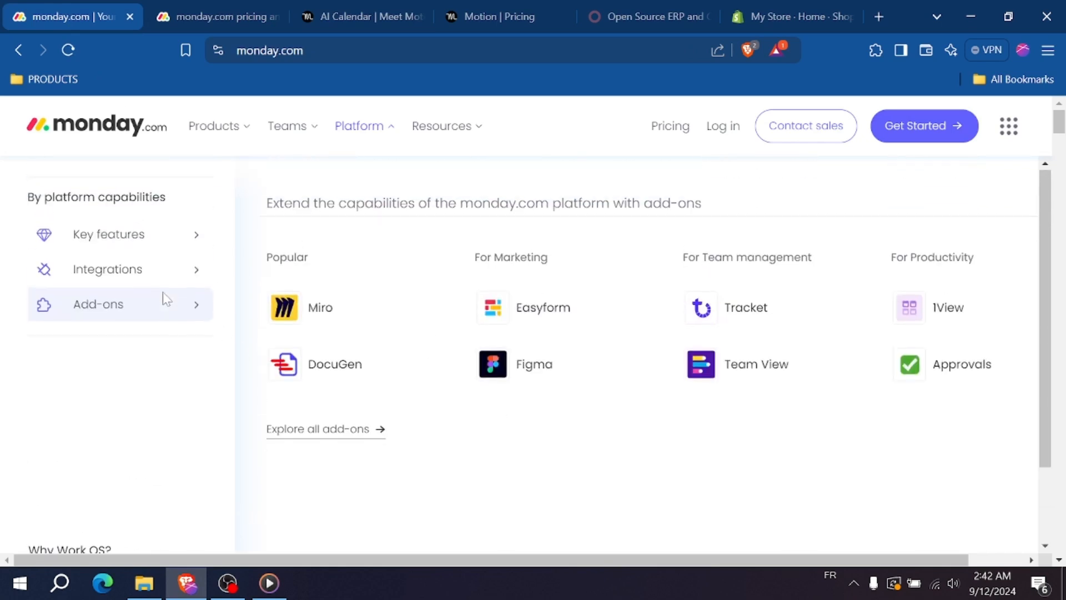
View monday.com's key features list, close the platform overview and return to Motion.
{"action": "left_click", "coordinate": [107, 269]}
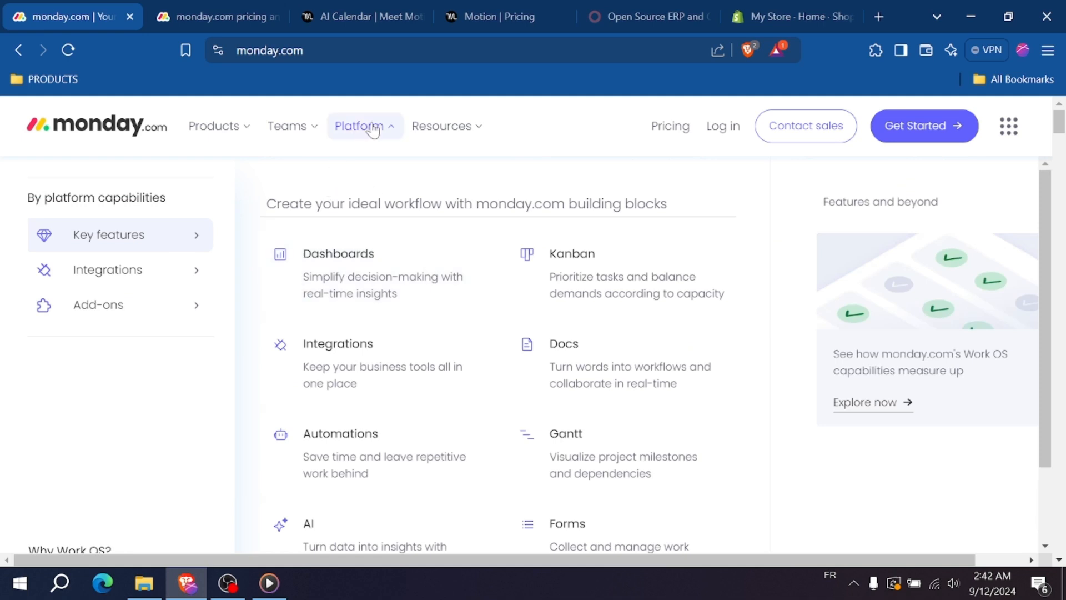
{"action": "left_click", "coordinate": [358, 126]}
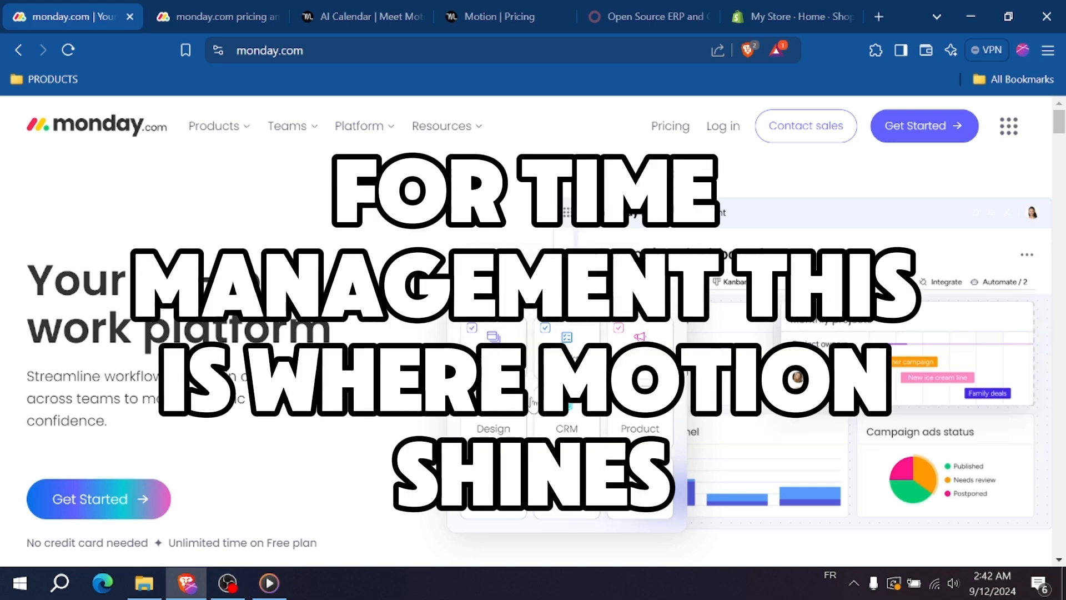
{"action": "left_click", "coordinate": [360, 16]}
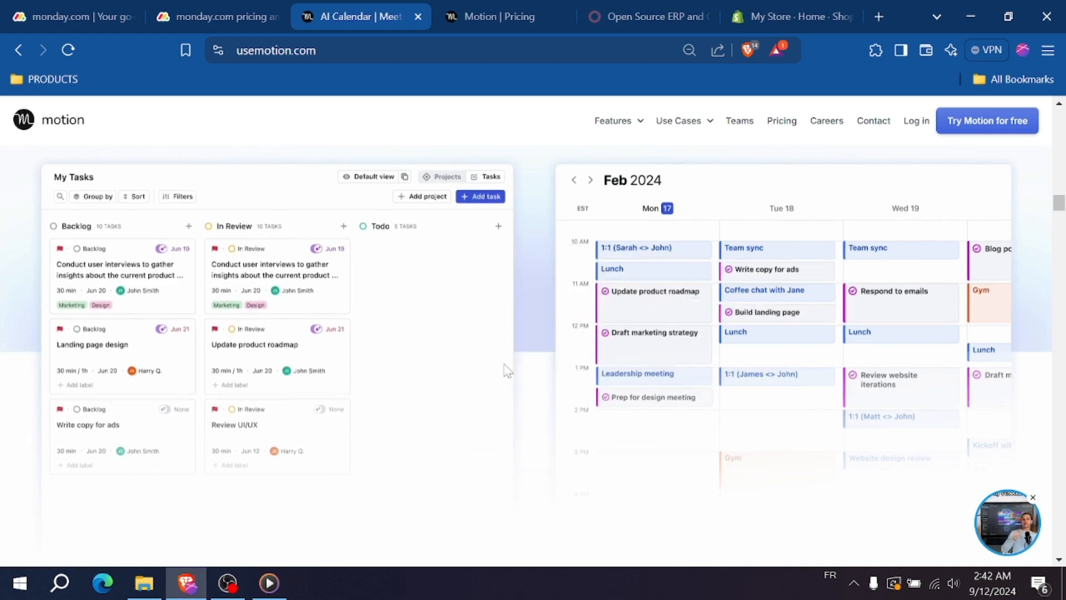
Scroll monday.com's homepage to the project planning board, glancing at Motion's task board in between.
{"action": "scroll", "scroll_direction": "down", "scroll_amount": 3}
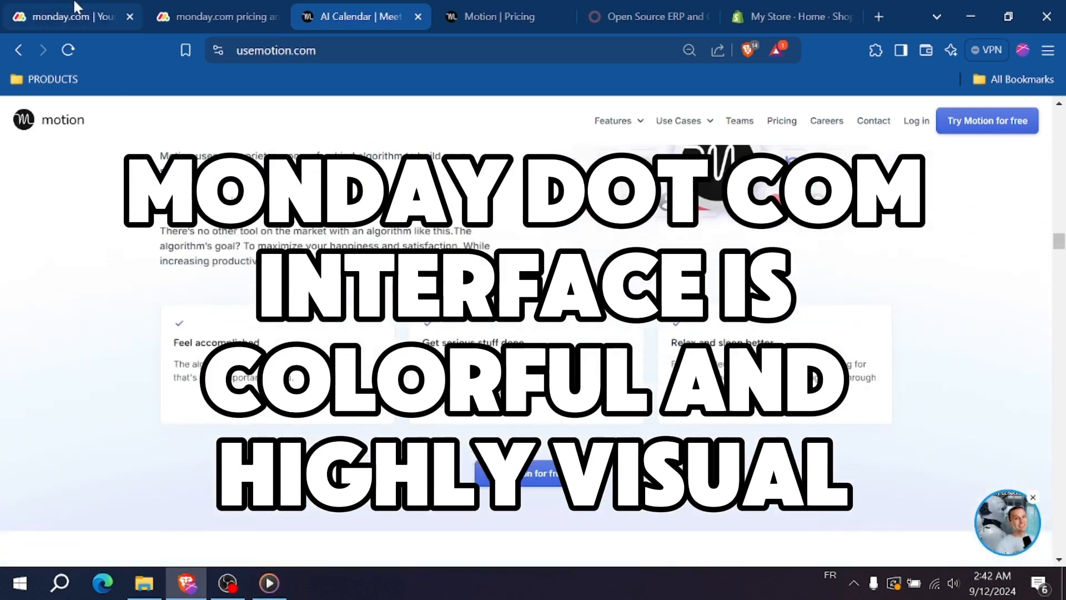
{"action": "left_click", "coordinate": [64, 16]}
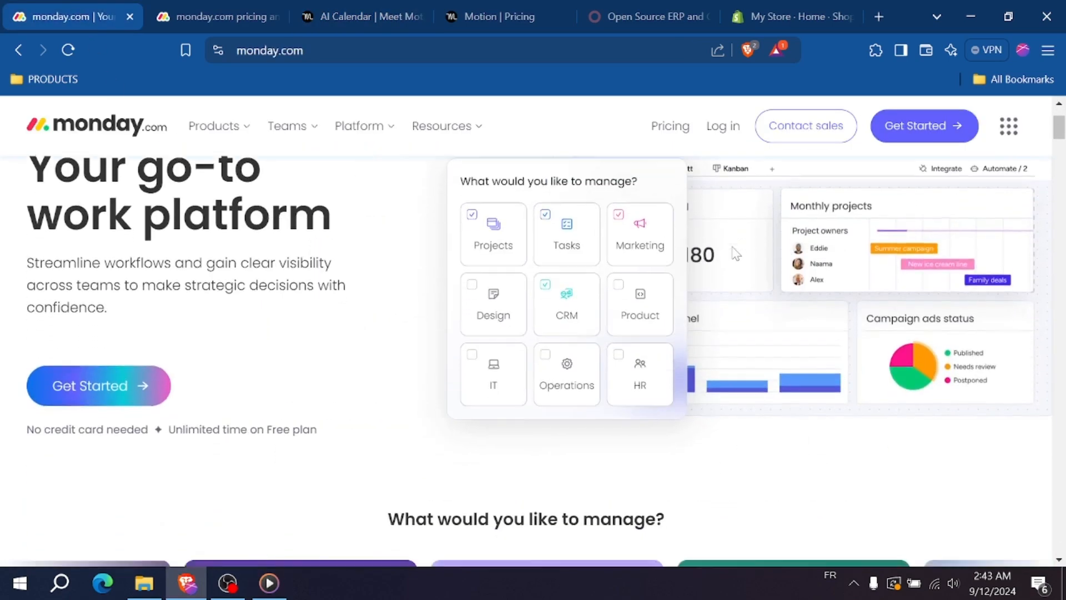
{"action": "scroll", "scroll_direction": "down", "scroll_amount": 3}
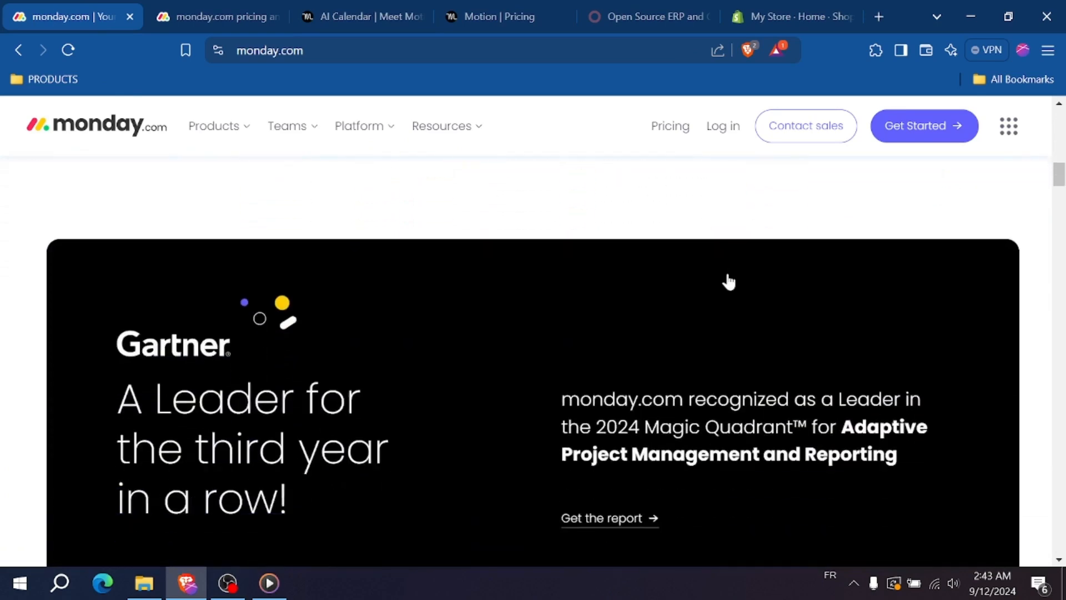
{"action": "scroll", "scroll_direction": "down", "scroll_amount": 3}
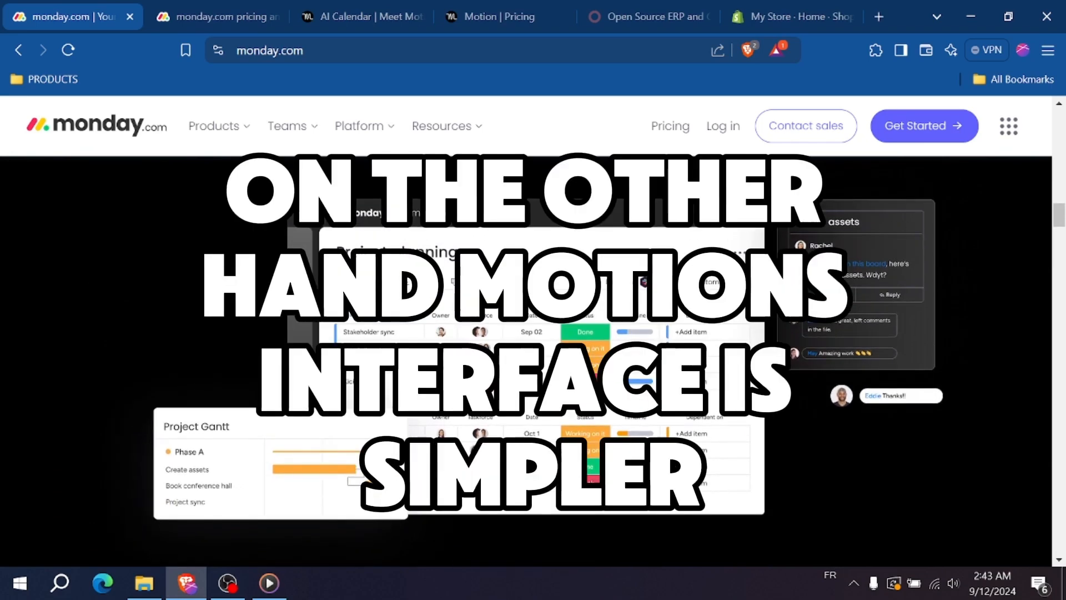
{"action": "left_click", "coordinate": [504, 16]}
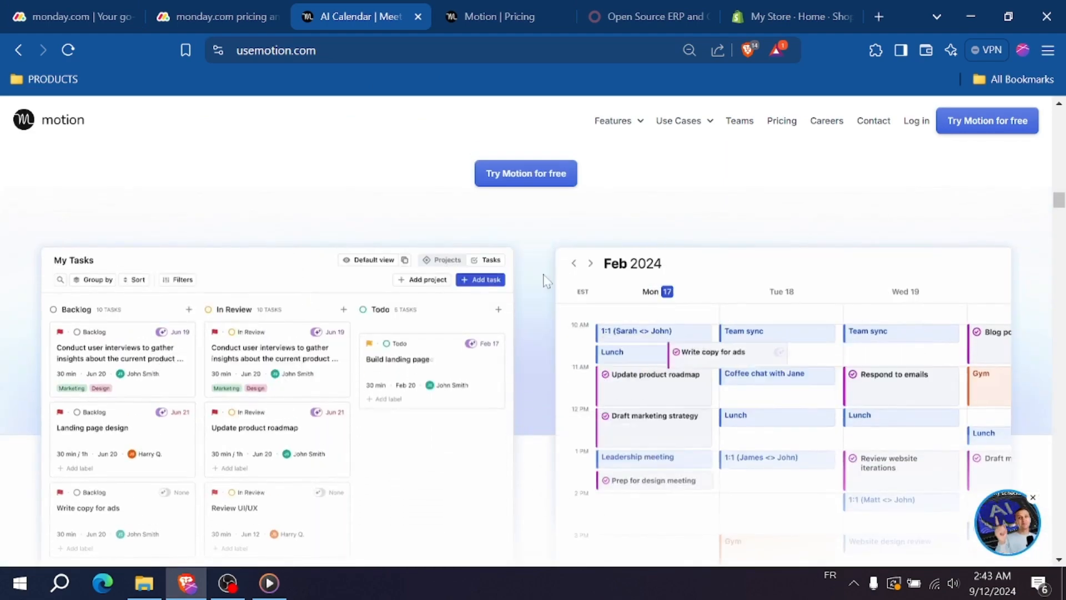
{"action": "scroll", "scroll_direction": "down", "scroll_amount": 3}
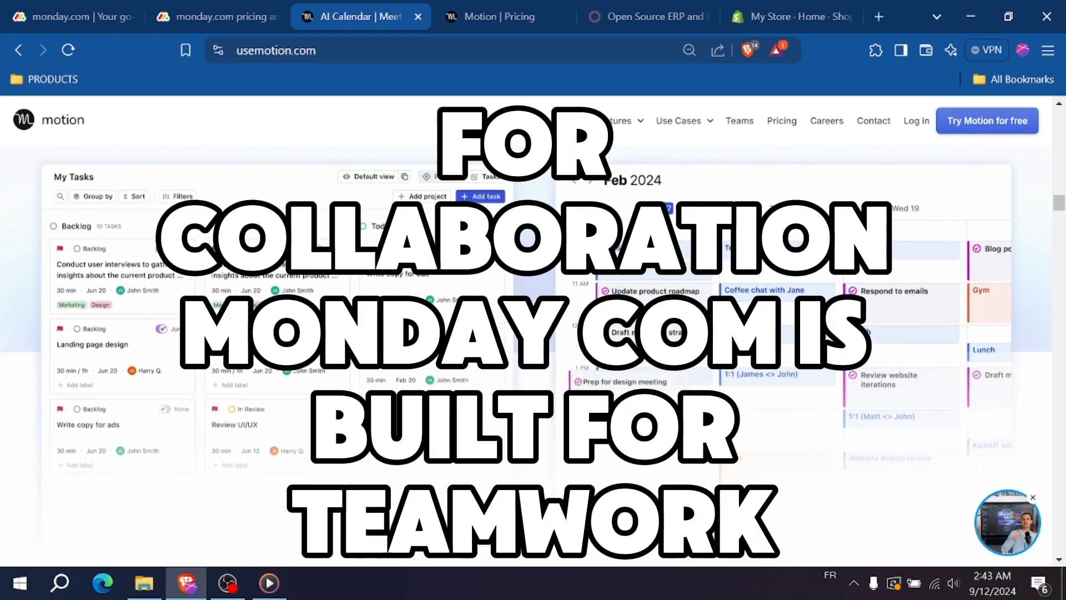
{"action": "left_click", "coordinate": [72, 16]}
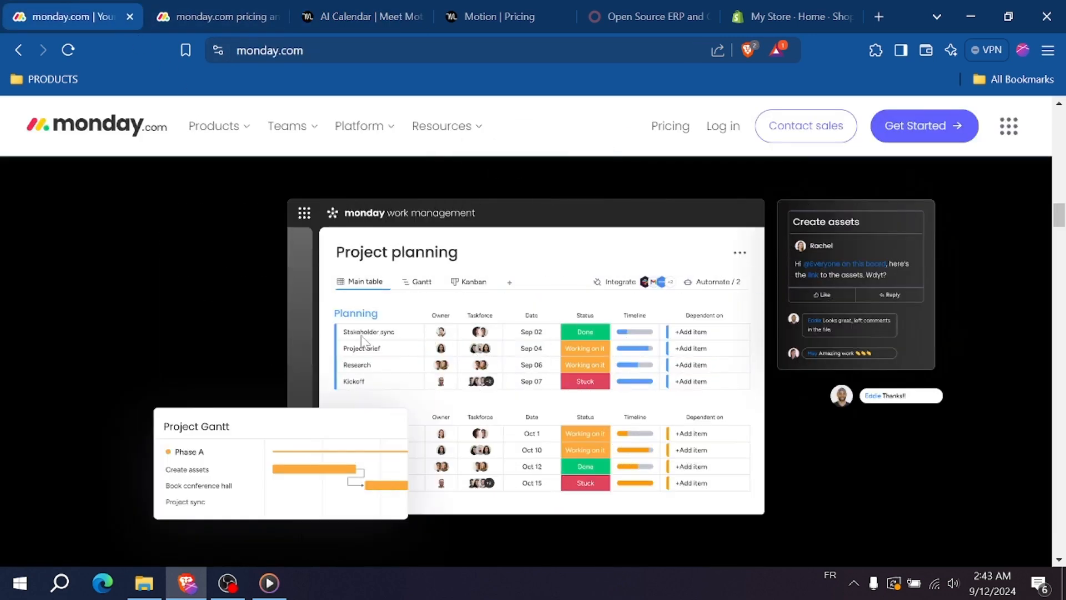
{"action": "mouse_move", "coordinate": [462, 320]}
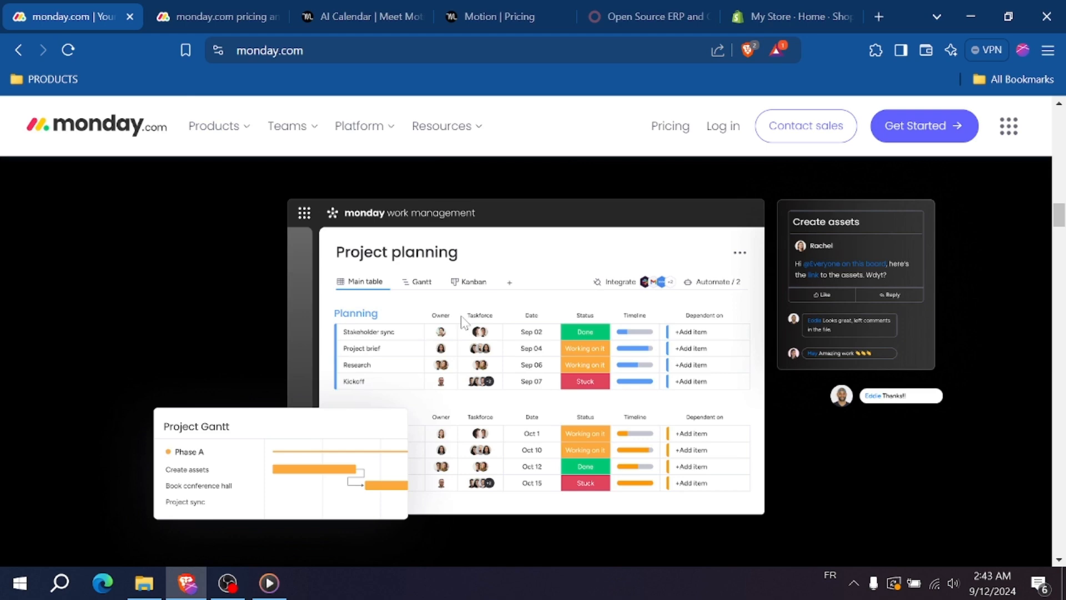
{"action": "mouse_move", "coordinate": [485, 336]}
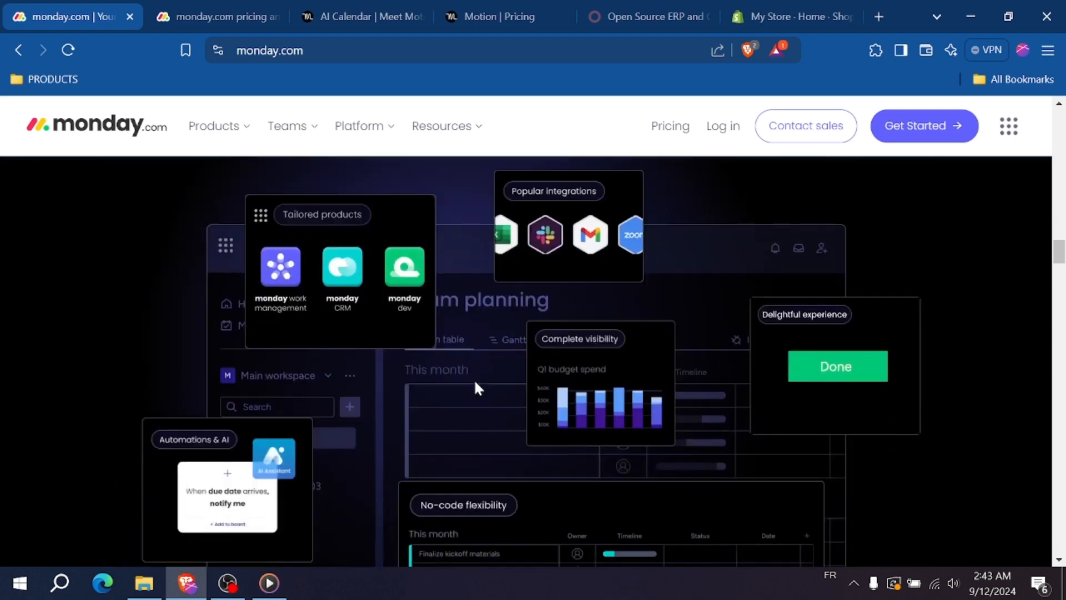
Review monday.com's Free to Enterprise plan cards for three seats, then bring up Motion's pricing.
{"action": "left_click", "coordinate": [218, 16]}
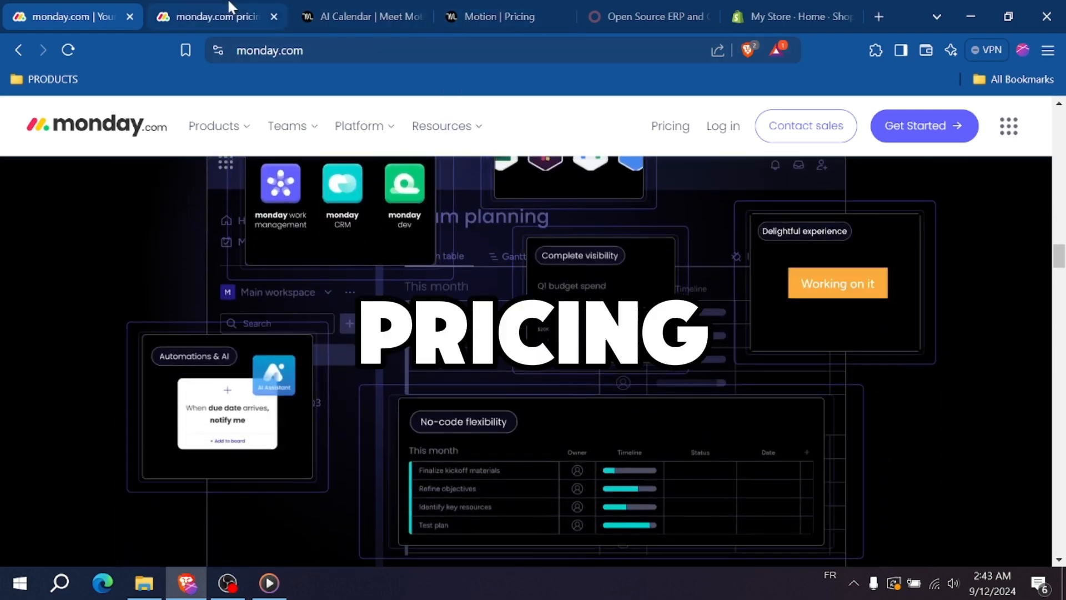
{"action": "left_click", "coordinate": [218, 16]}
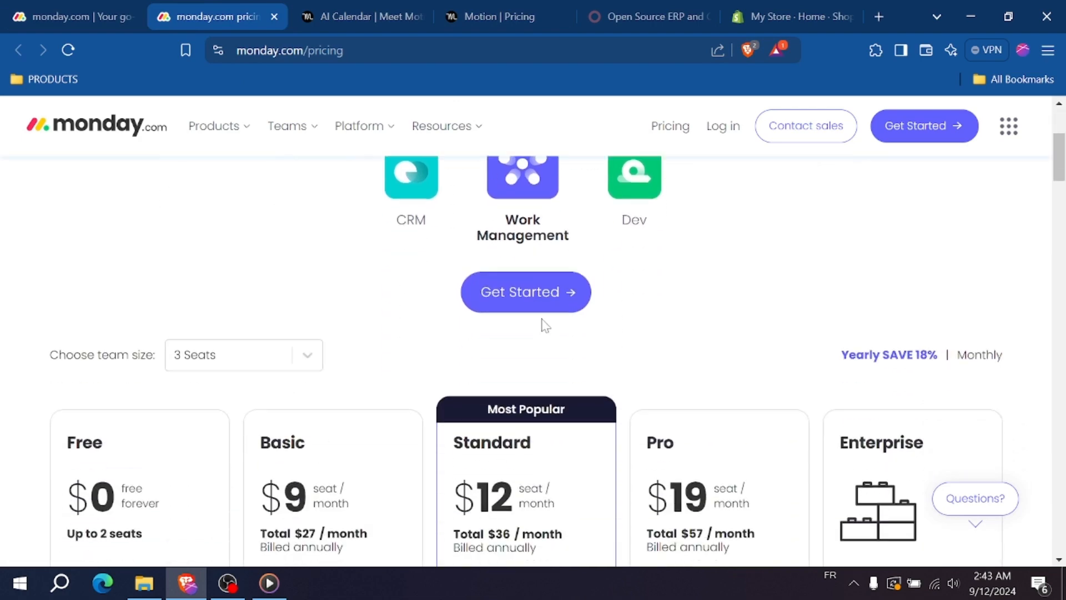
{"action": "scroll", "scroll_direction": "down", "scroll_amount": 3}
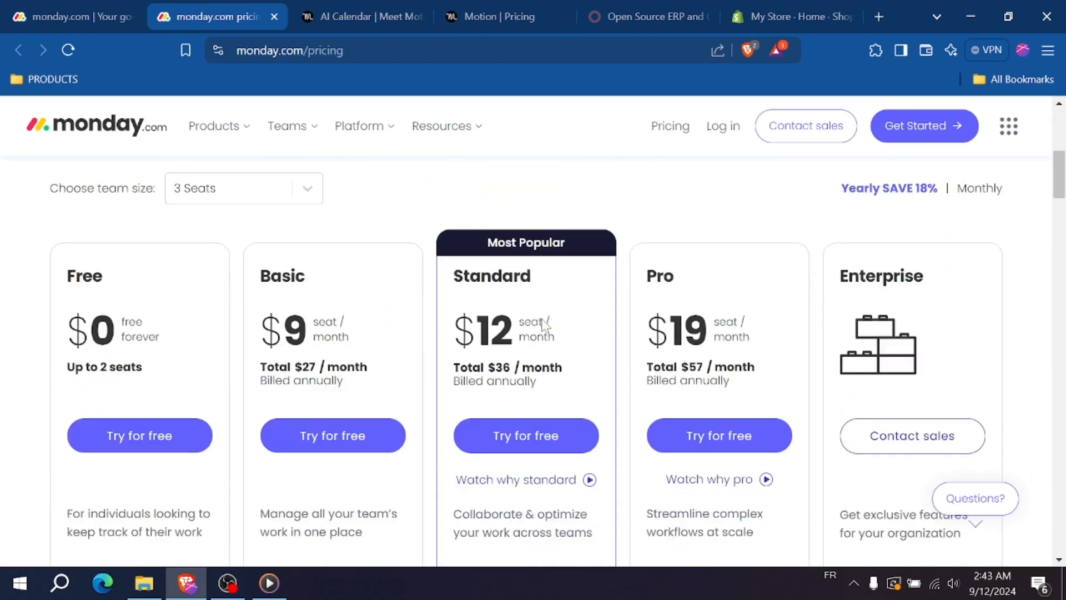
{"action": "scroll", "scroll_direction": "down", "scroll_amount": 3}
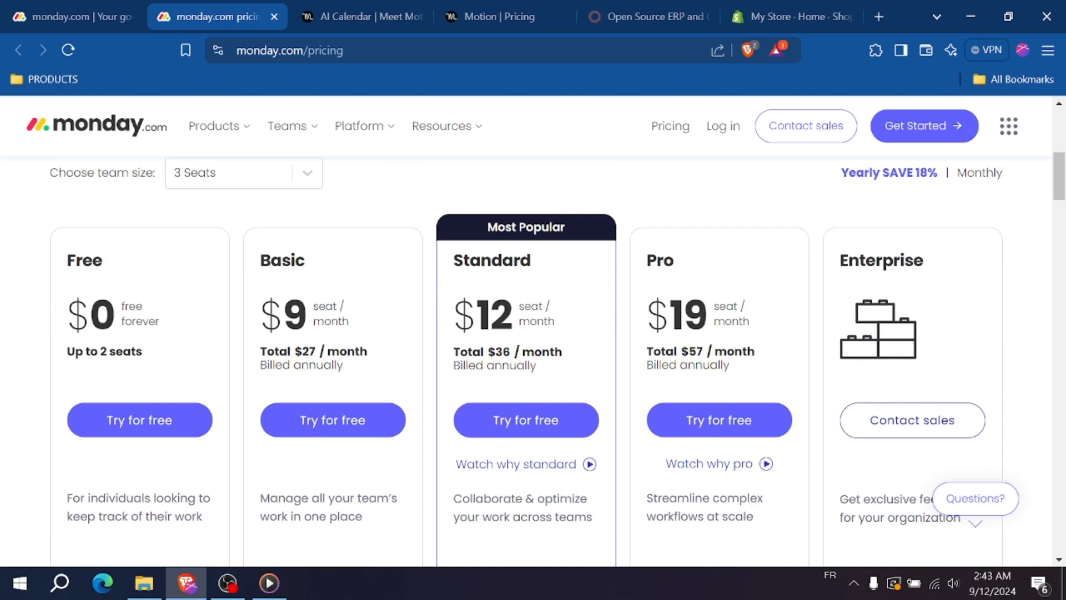
{"action": "mouse_move", "coordinate": [626, 332]}
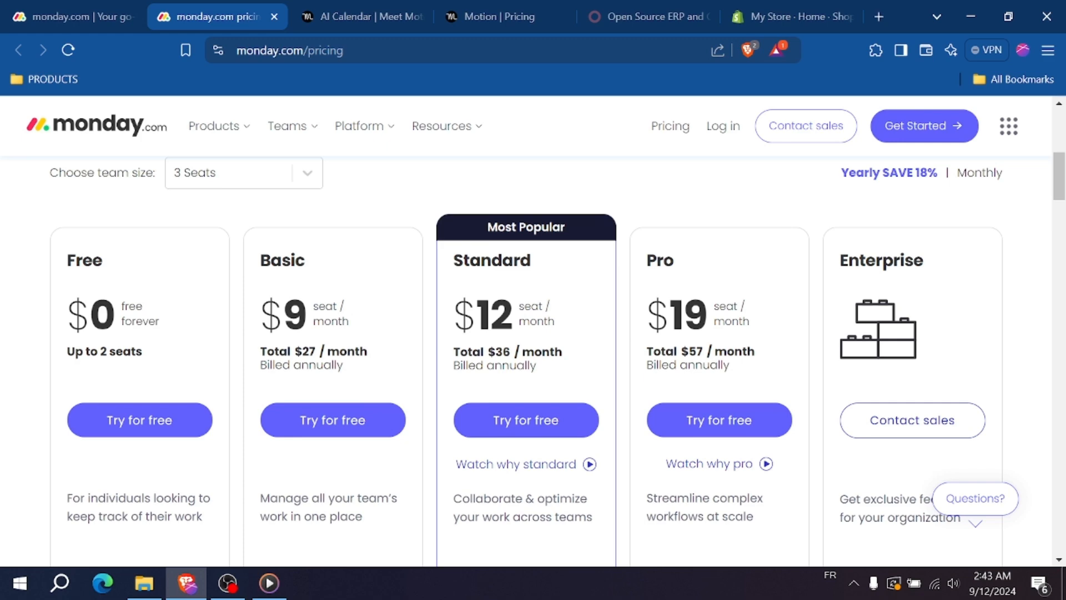
{"action": "left_click", "coordinate": [242, 172]}
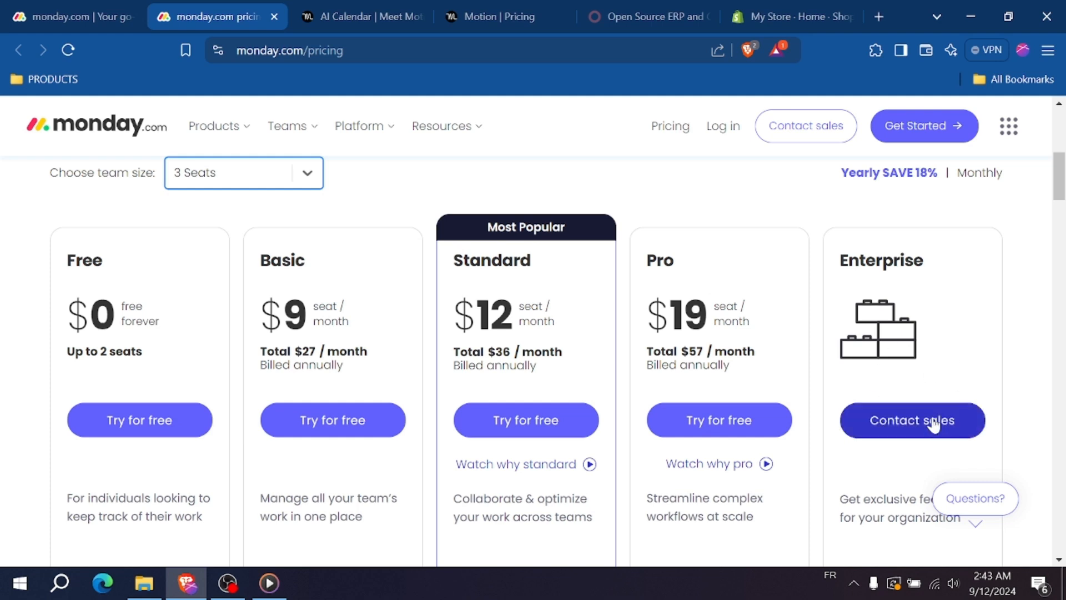
{"action": "left_click", "coordinate": [499, 16]}
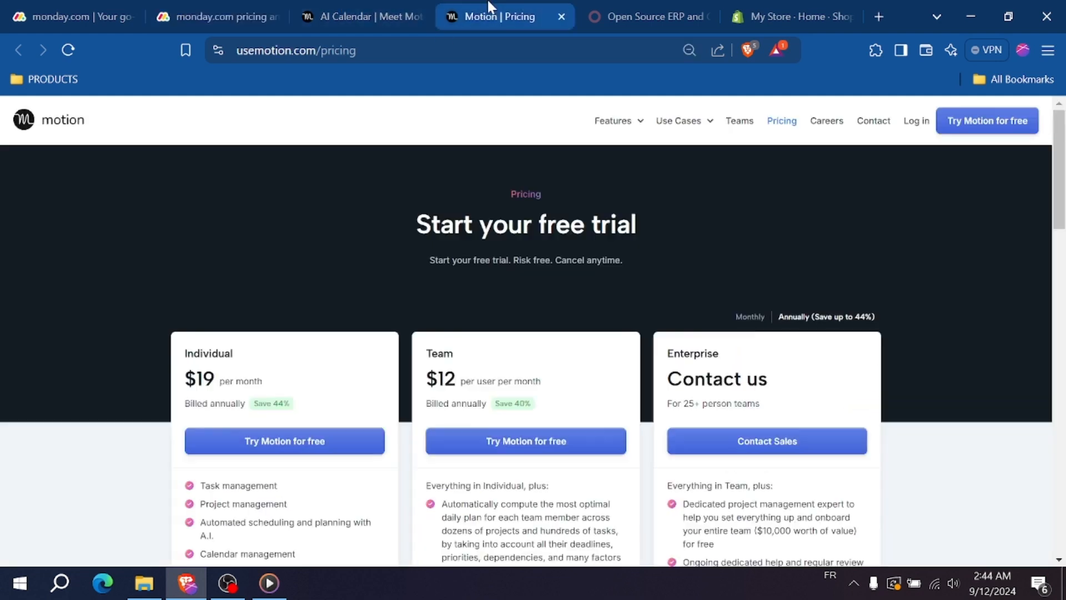
Scroll to Motion's Individual ($19), Team ($12 per user) and Enterprise plan feature lists.
{"action": "scroll", "scroll_direction": "down", "scroll_amount": 3}
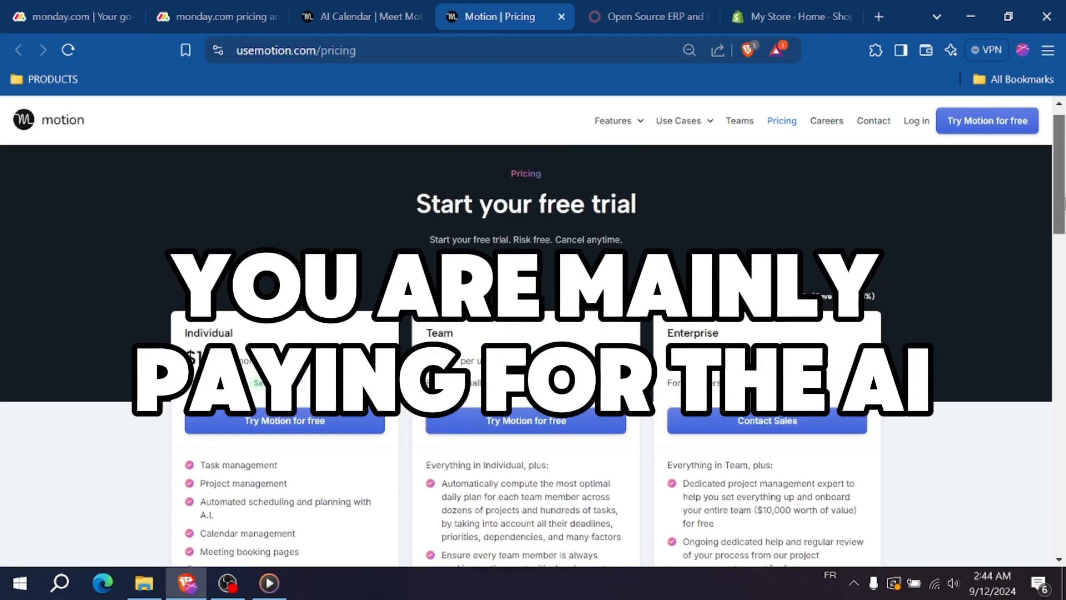
{"action": "scroll", "scroll_direction": "down", "scroll_amount": 3}
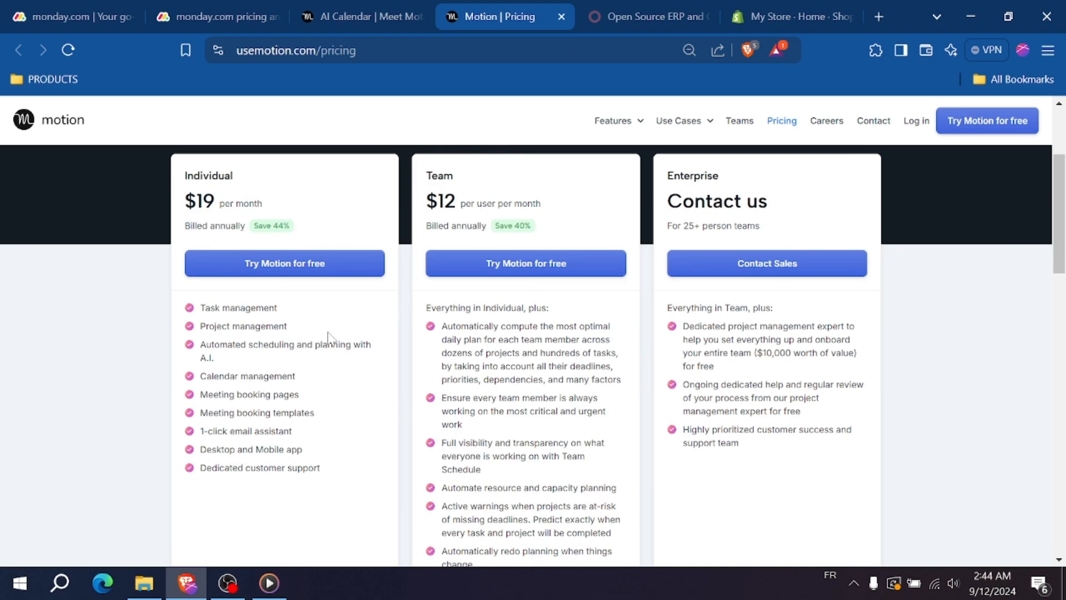
{"action": "mouse_move", "coordinate": [407, 331]}
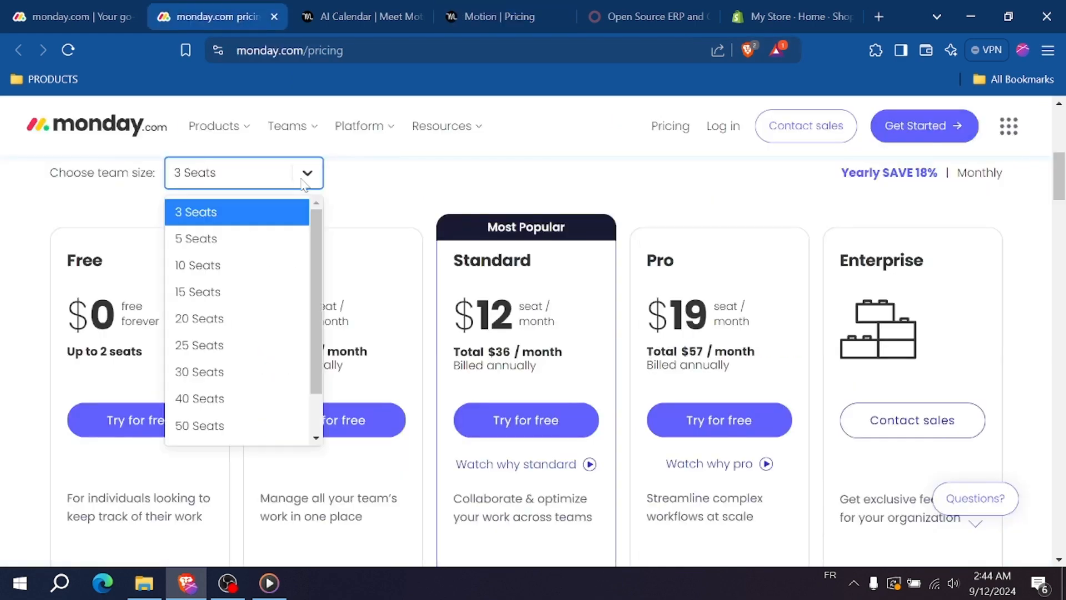
Compare monday.com plan totals at 25 and 50 seats, then return to Motion's pricing.
{"action": "left_click", "coordinate": [200, 345]}
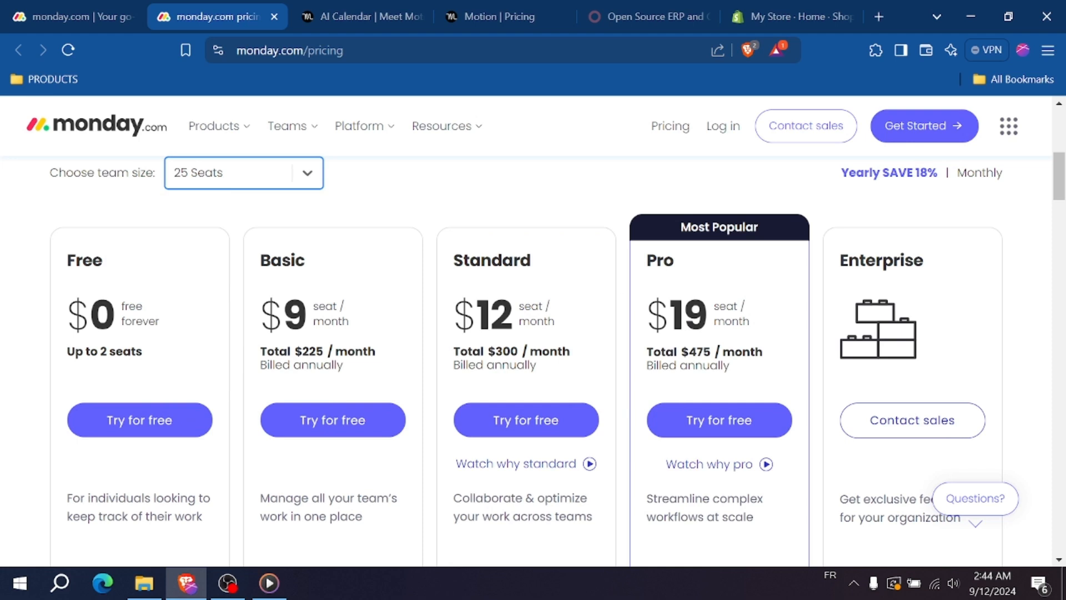
{"action": "mouse_move", "coordinate": [624, 328]}
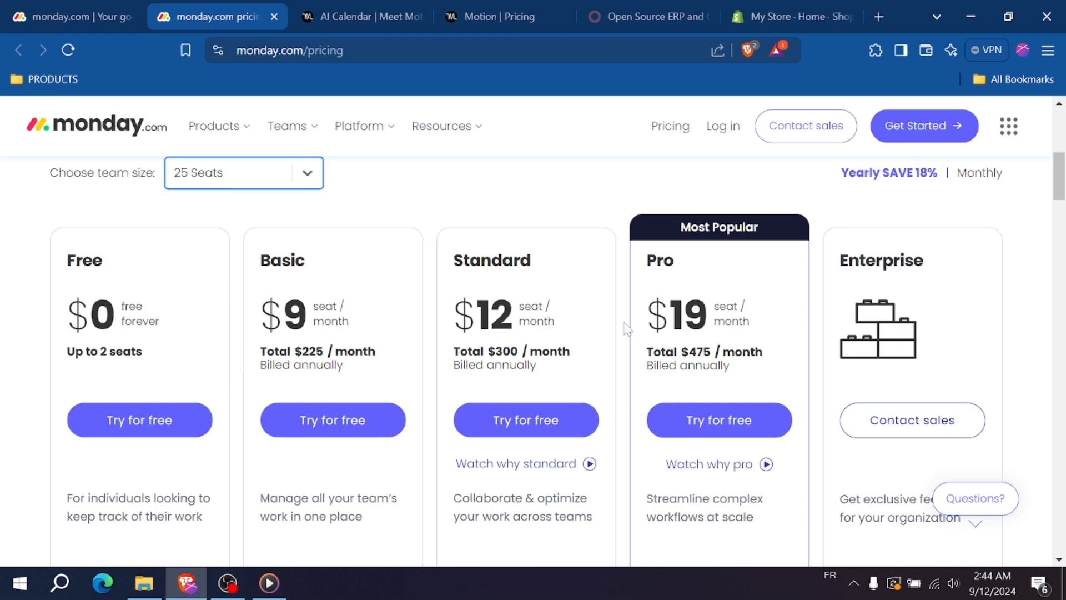
{"action": "left_click", "coordinate": [243, 172]}
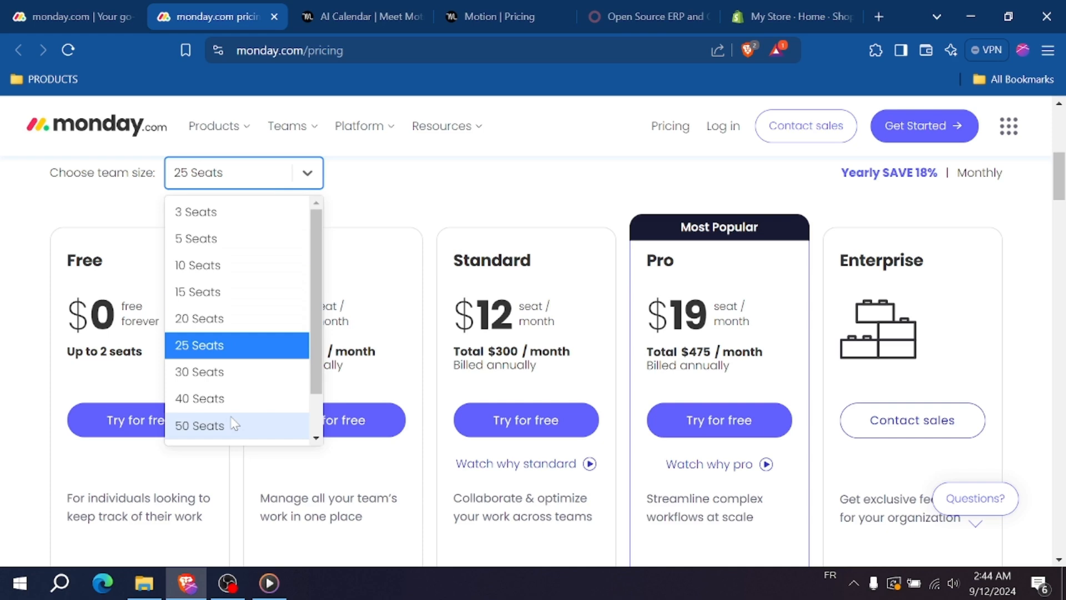
{"action": "left_click", "coordinate": [200, 424]}
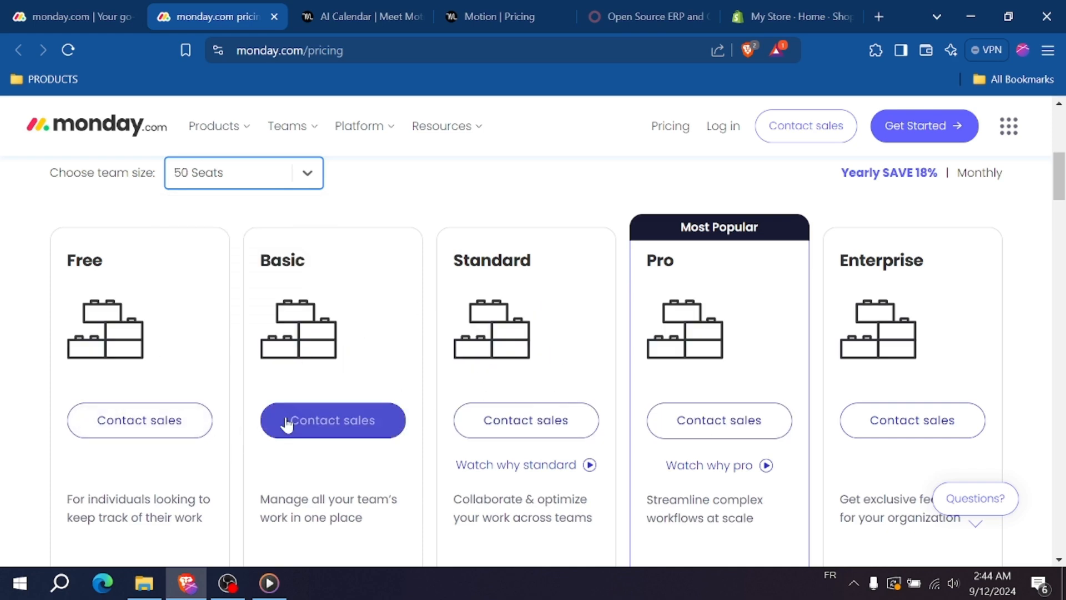
{"action": "mouse_move", "coordinate": [912, 420]}
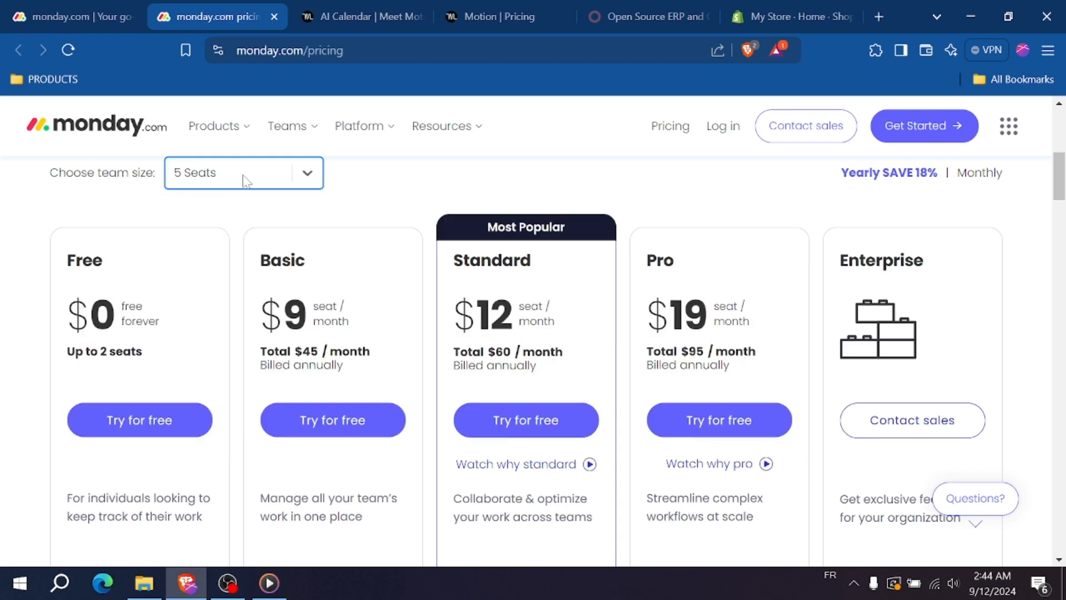
{"action": "left_click", "coordinate": [499, 16]}
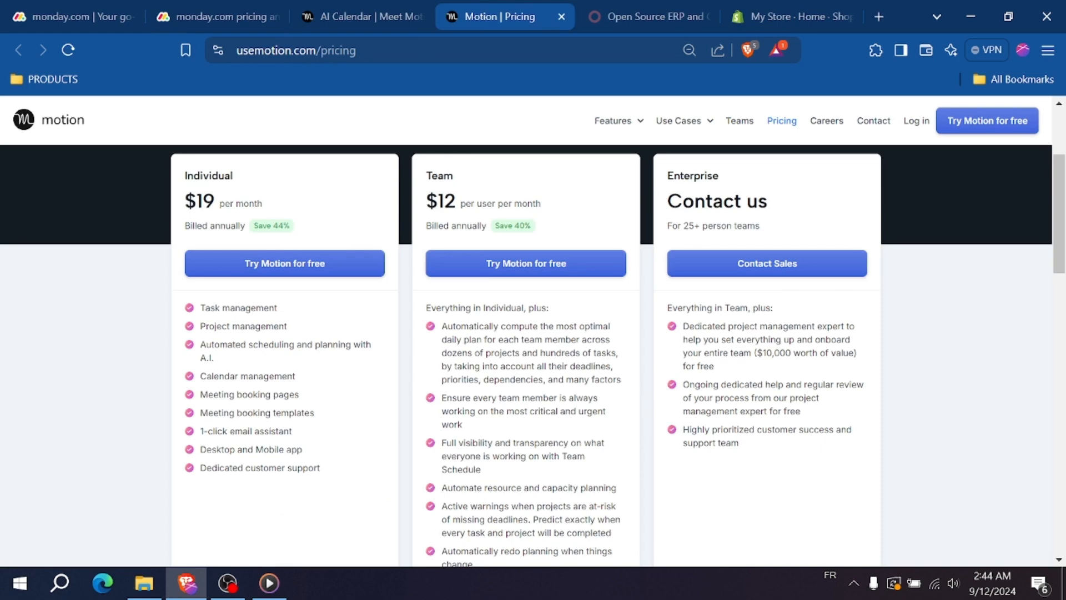
{"action": "mouse_move", "coordinate": [244, 369]}
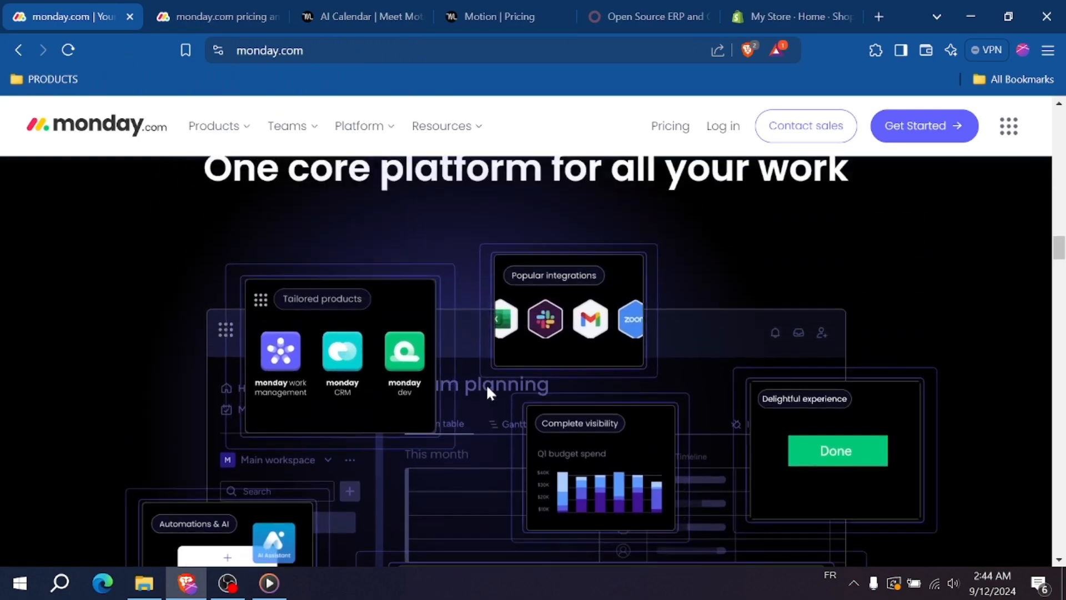
Switch to the Motion tab and scroll up to its 'Use AI to plan your work' hero.
{"action": "scroll", "scroll_direction": "down", "scroll_amount": 3}
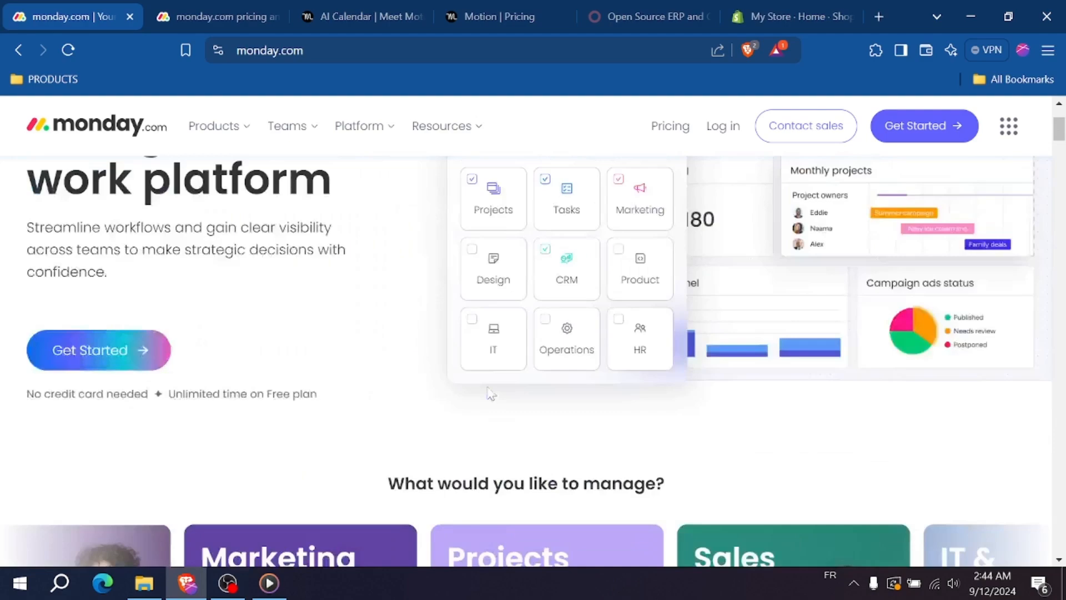
{"action": "left_click", "coordinate": [361, 16]}
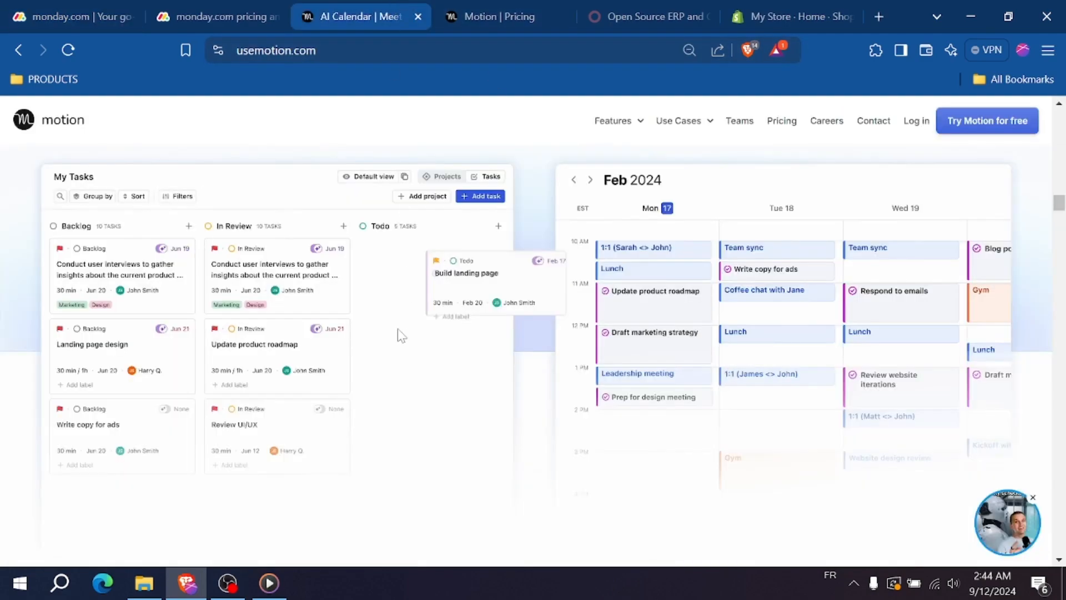
{"action": "scroll", "scroll_direction": "down", "scroll_amount": 3}
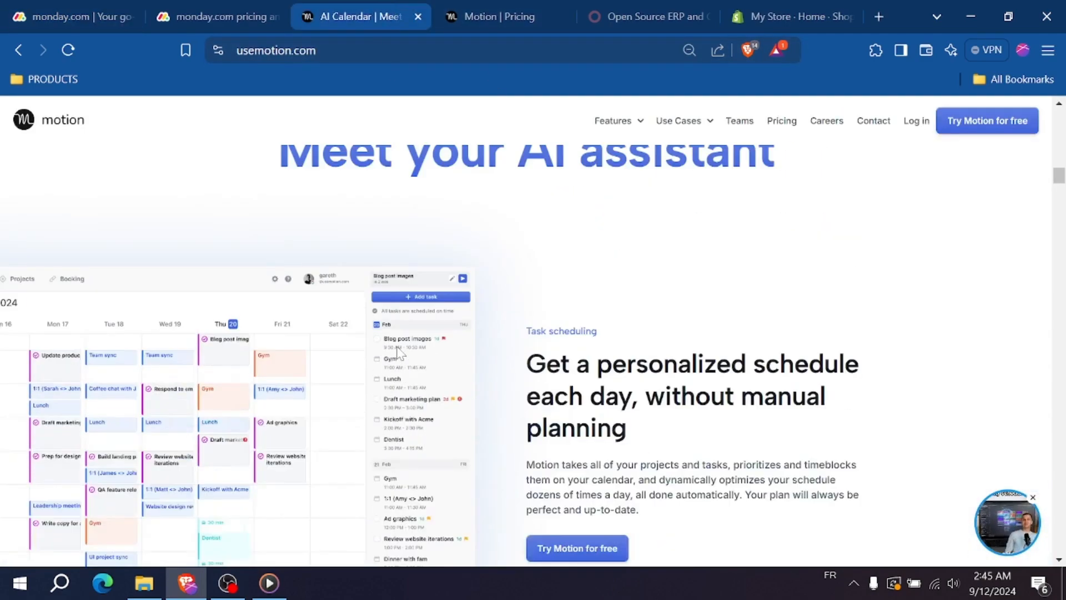
{"action": "scroll", "scroll_direction": "down", "scroll_amount": 3}
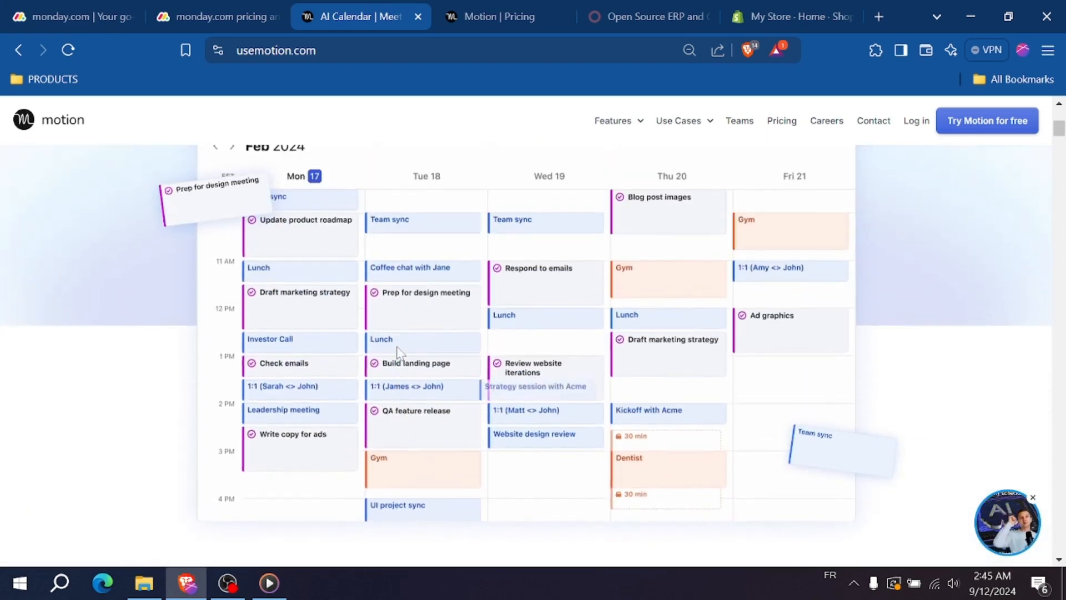
{"action": "scroll", "scroll_direction": "up", "scroll_amount": 3}
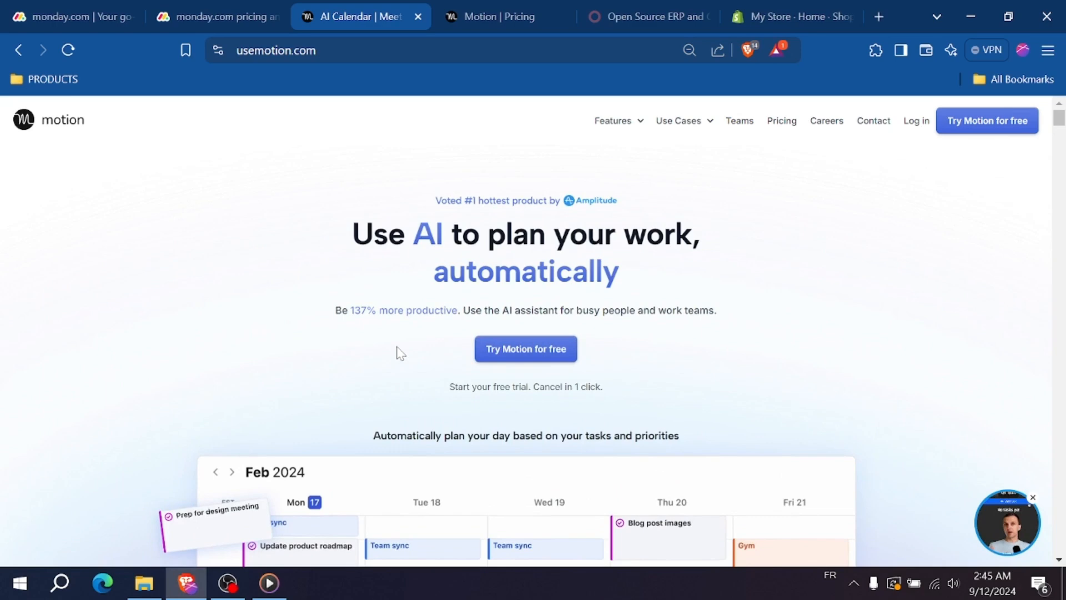